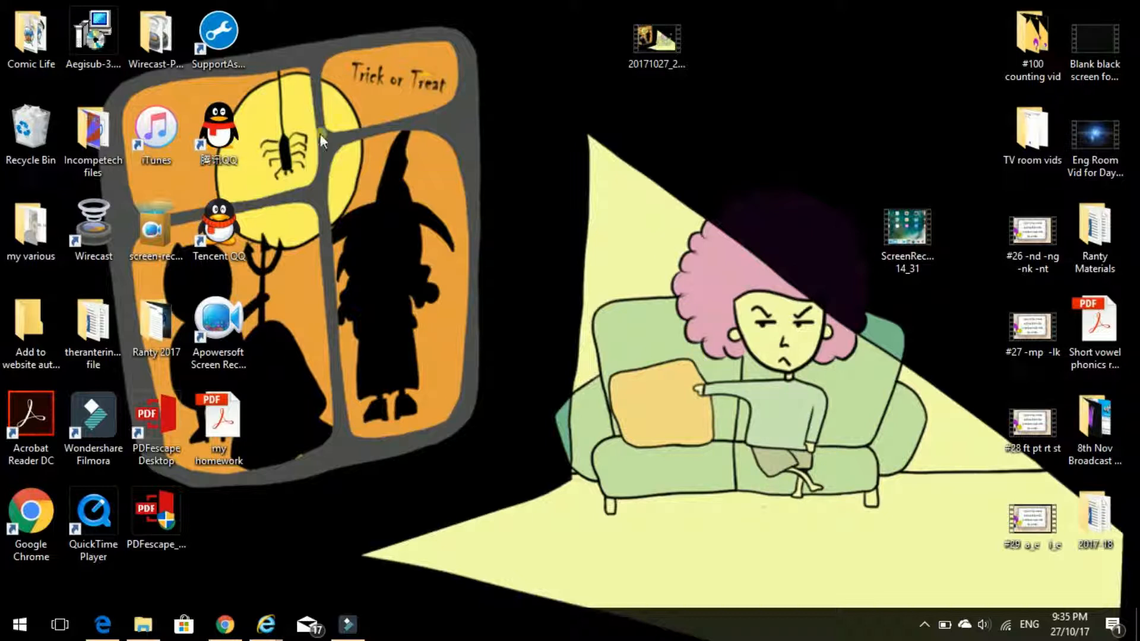
pyautogui.moveTo(570, 323)
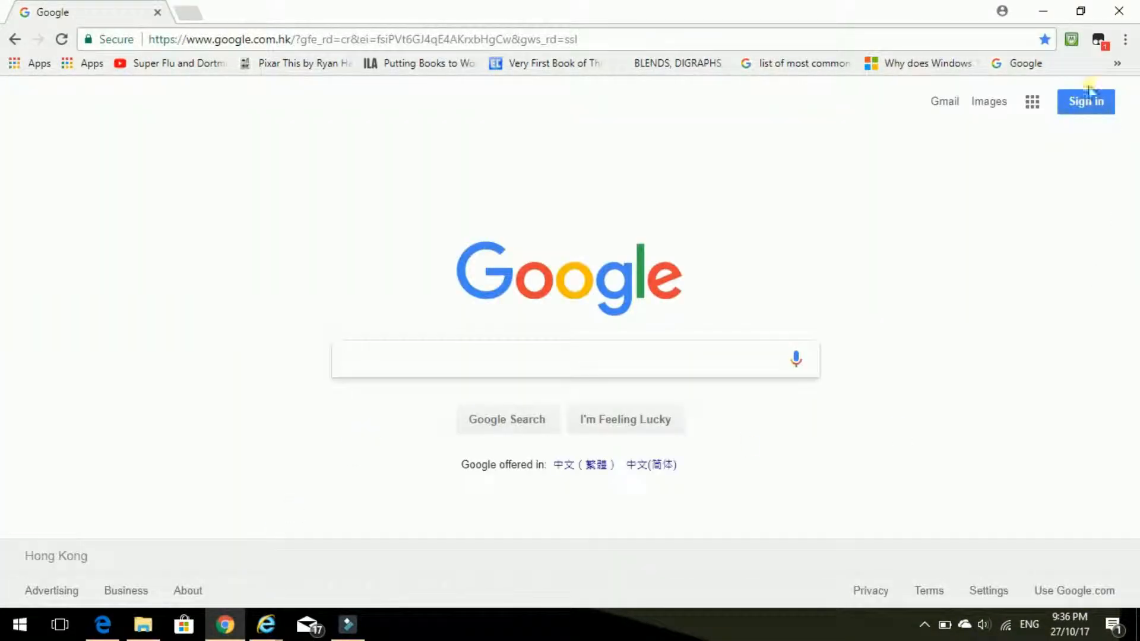
pyautogui.moveTo(1085, 101)
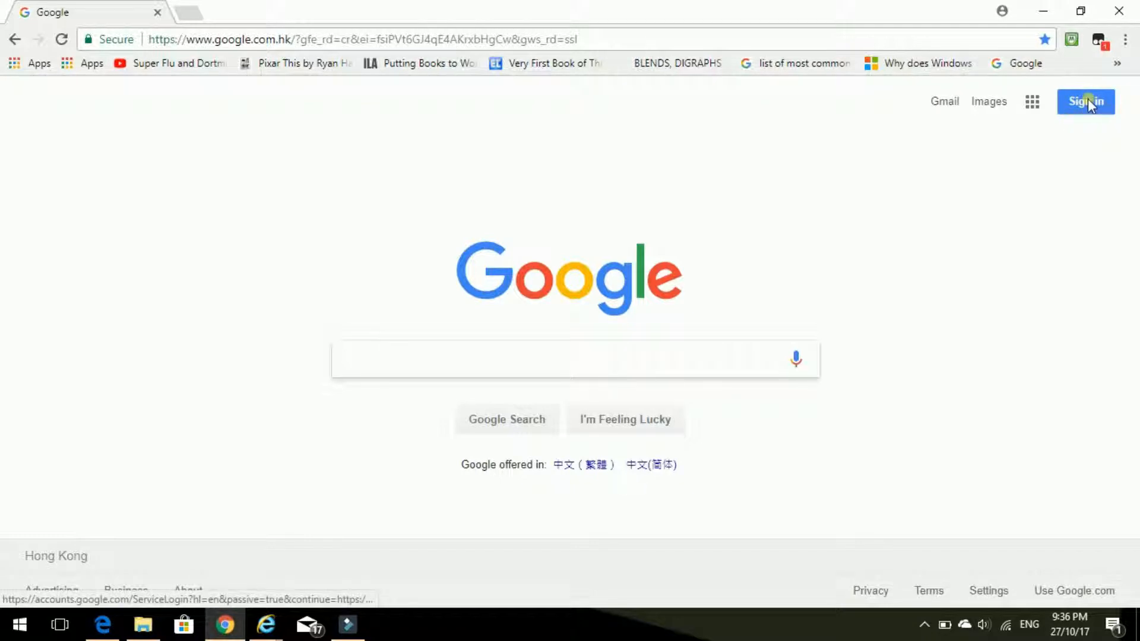
# Sign in to the school Google account in Chrome and enter its password.
pyautogui.click(1084, 101)
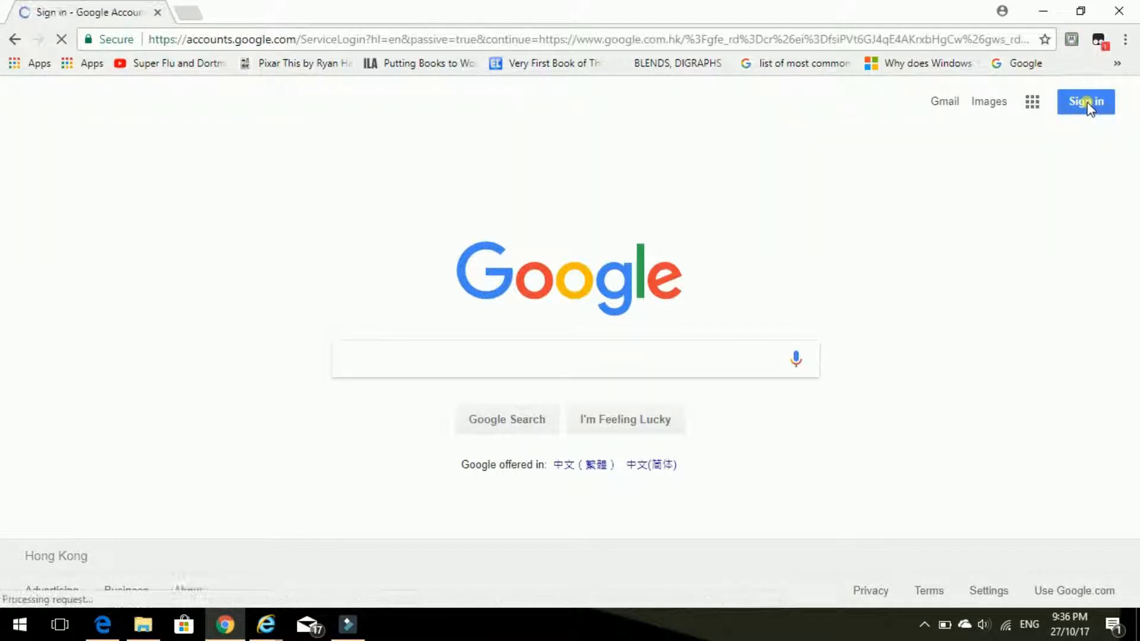
pyautogui.click(1085, 101)
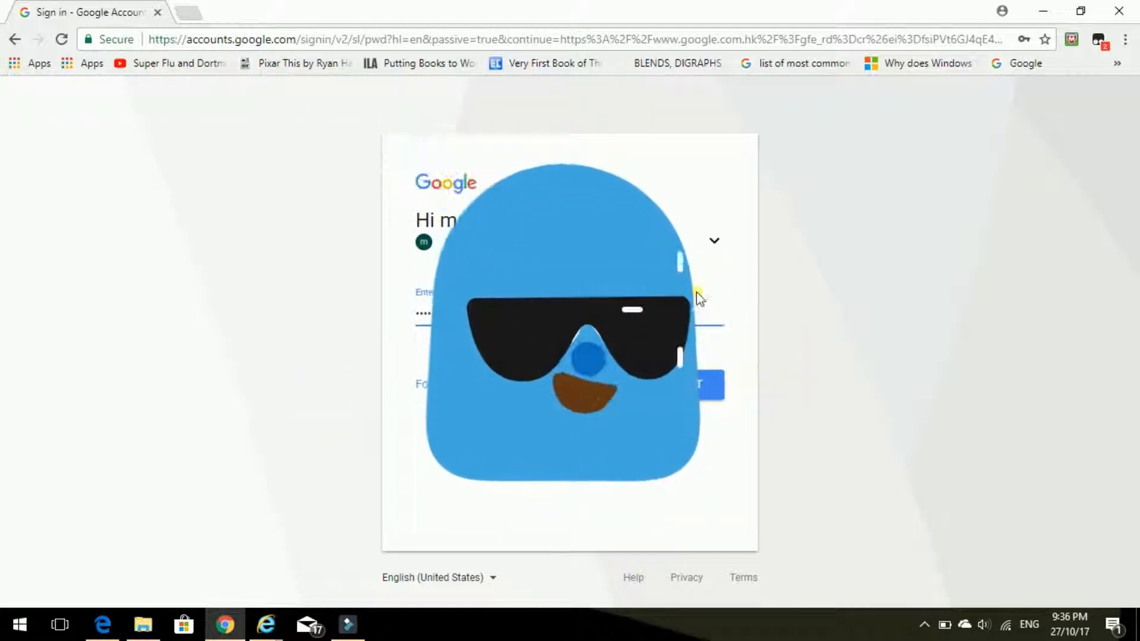
pyautogui.click(701, 385)
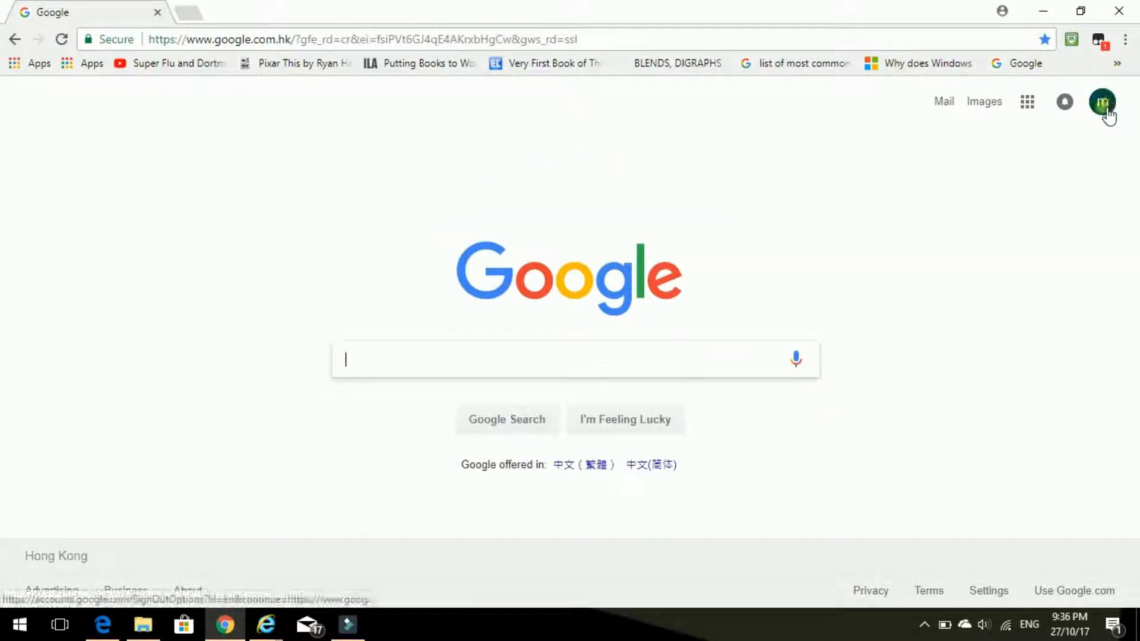
pyautogui.moveTo(1102, 101)
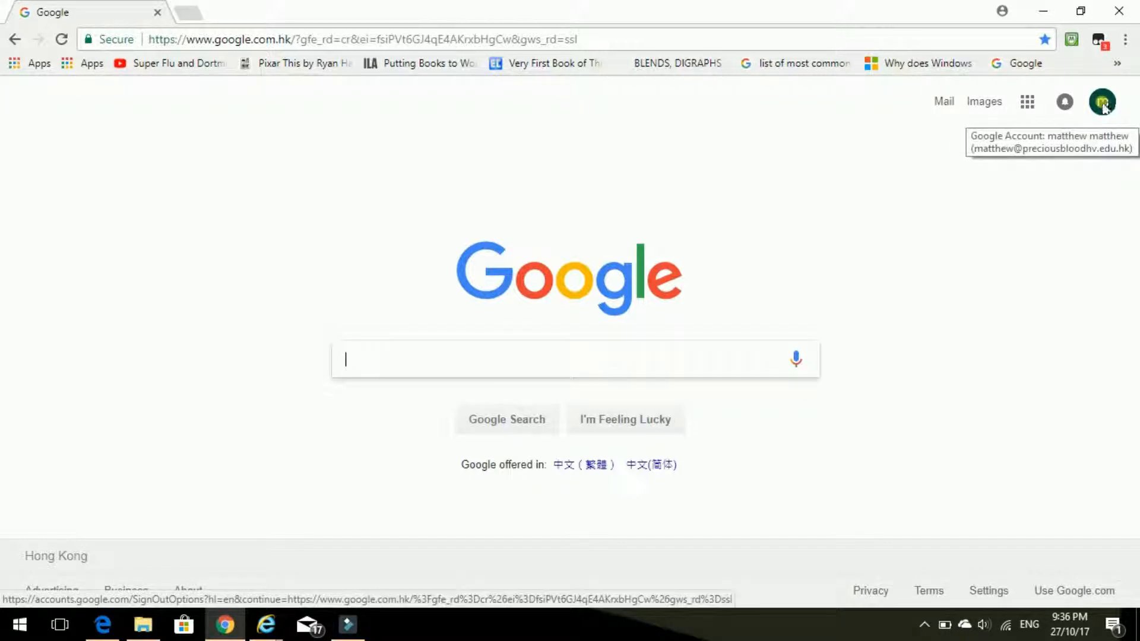
pyautogui.moveTo(1026, 101)
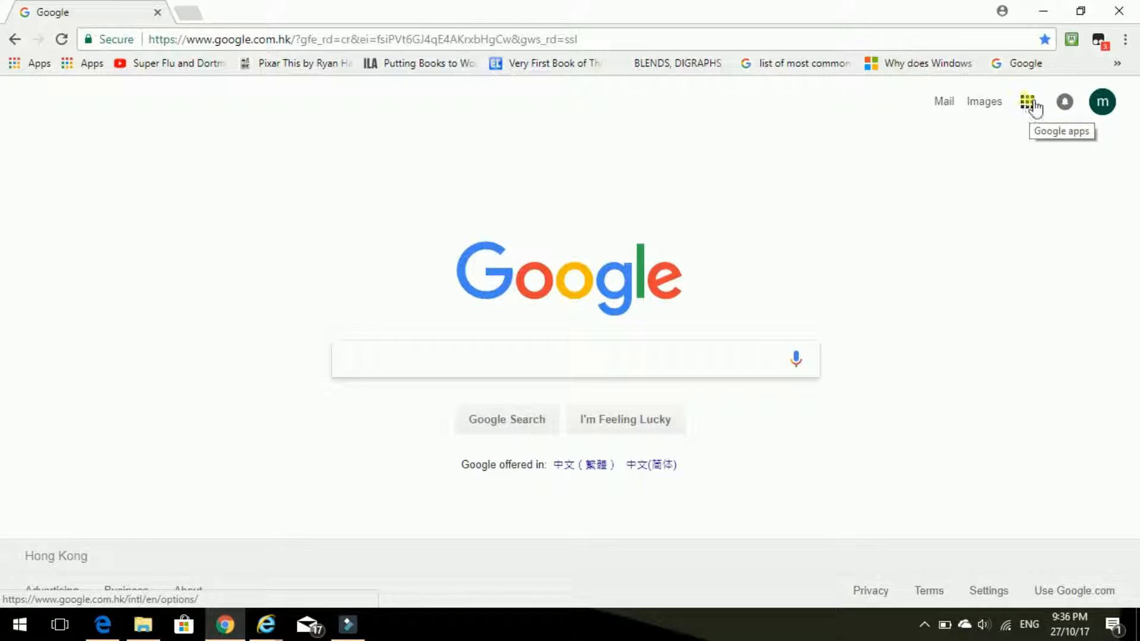
# Launch Classroom from the Google apps grid on the Google home page.
pyautogui.click(1026, 101)
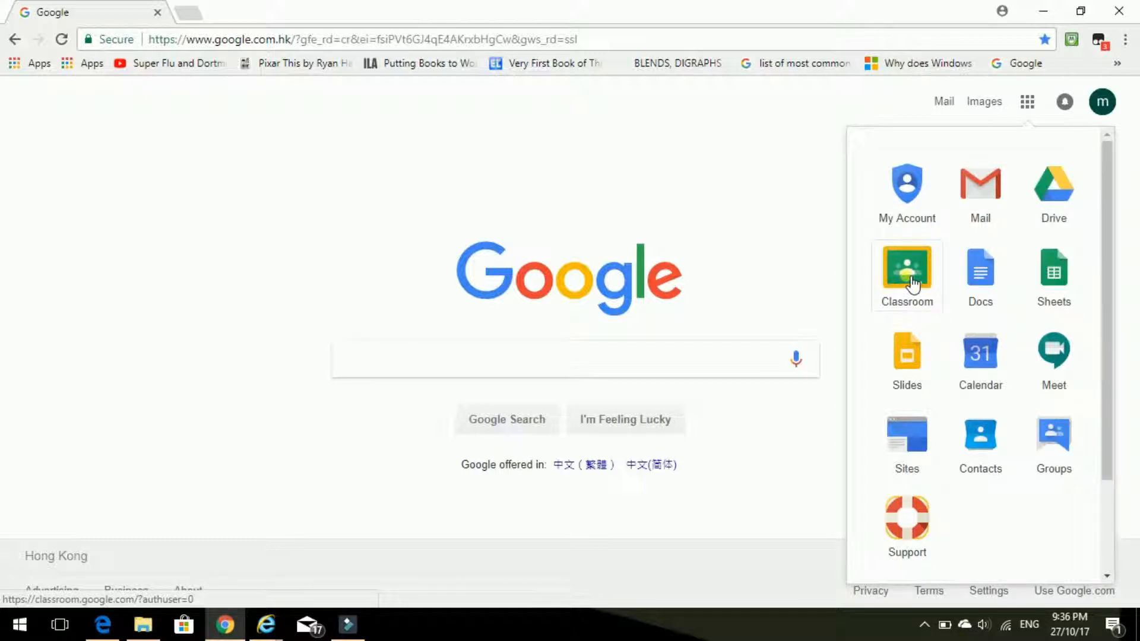
pyautogui.click(906, 273)
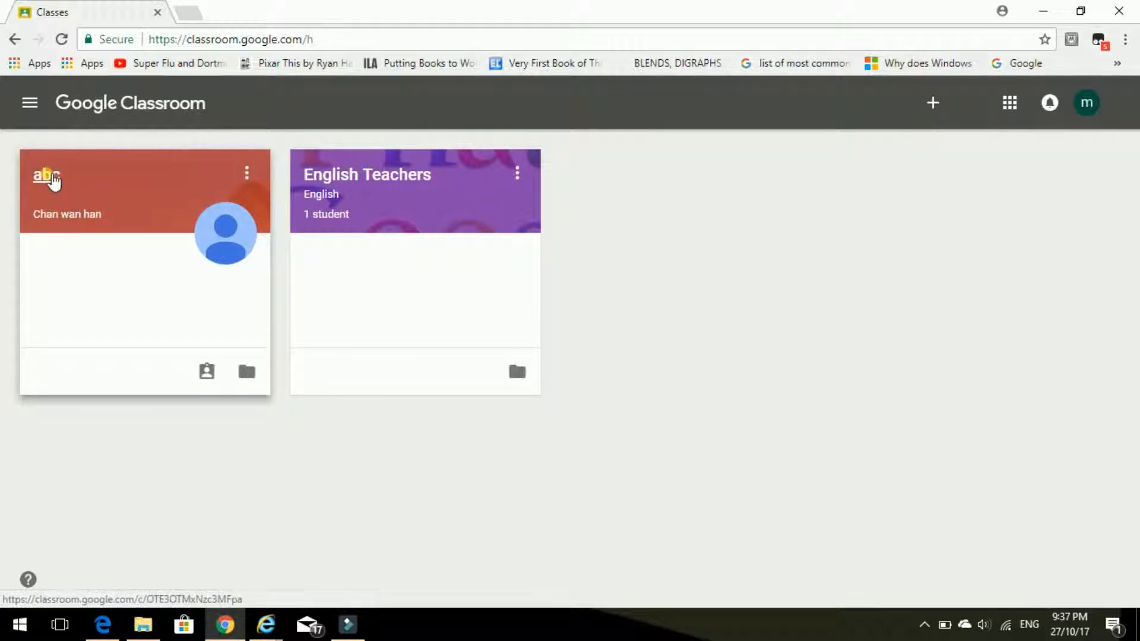
# Enter the abc class, open the WS post, and view its linked worksheet PDF.
pyautogui.click(43, 176)
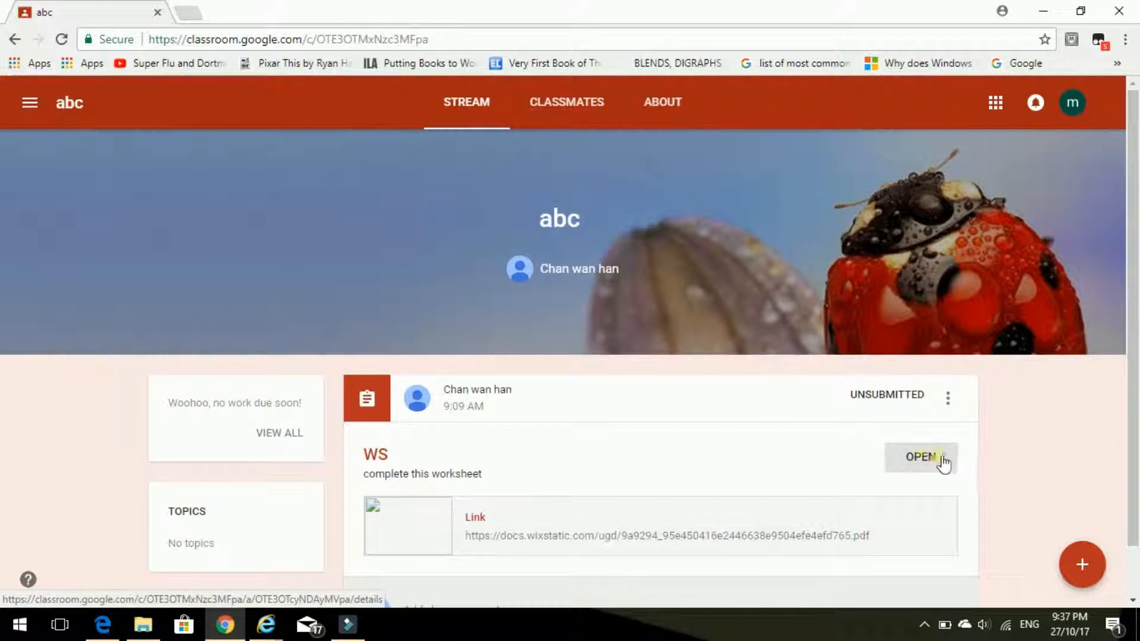
pyautogui.click(920, 456)
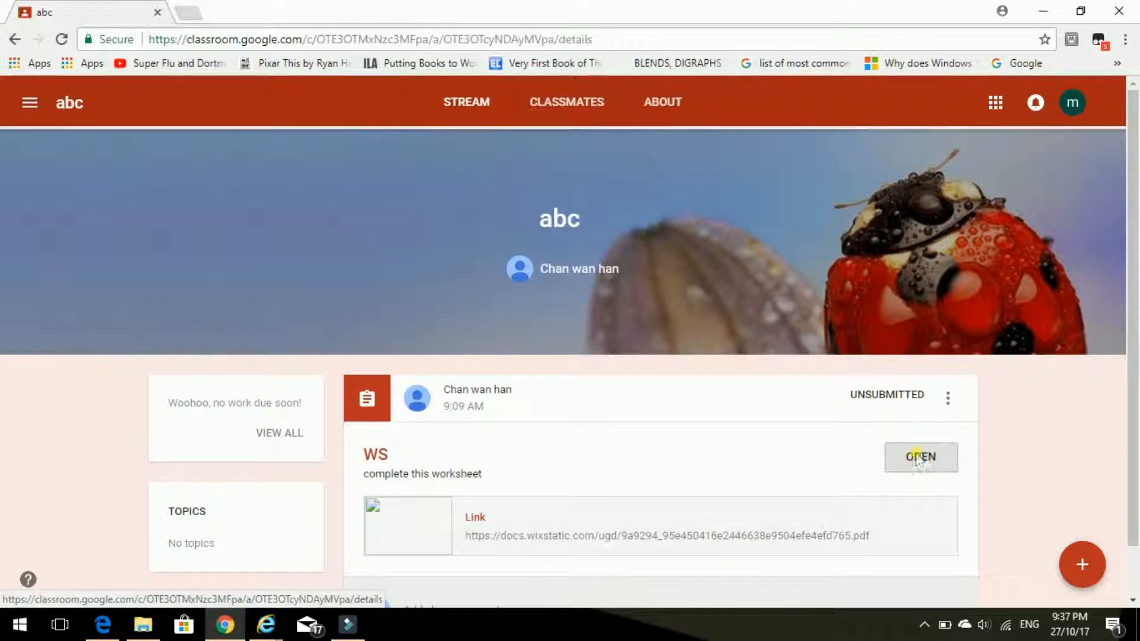
pyautogui.click(921, 457)
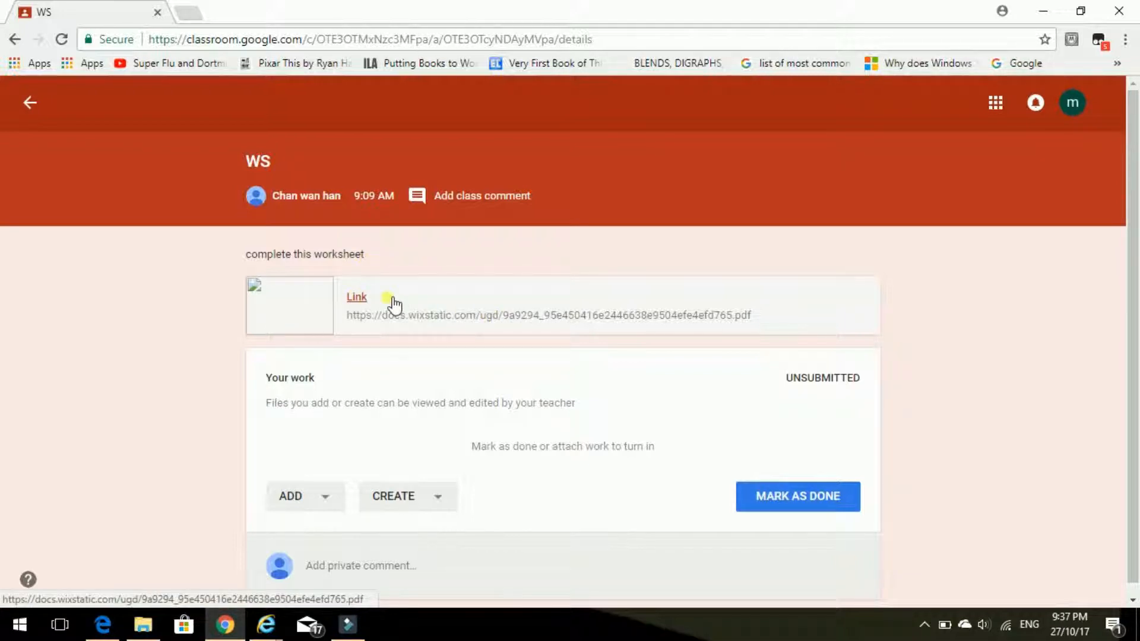
pyautogui.click(356, 297)
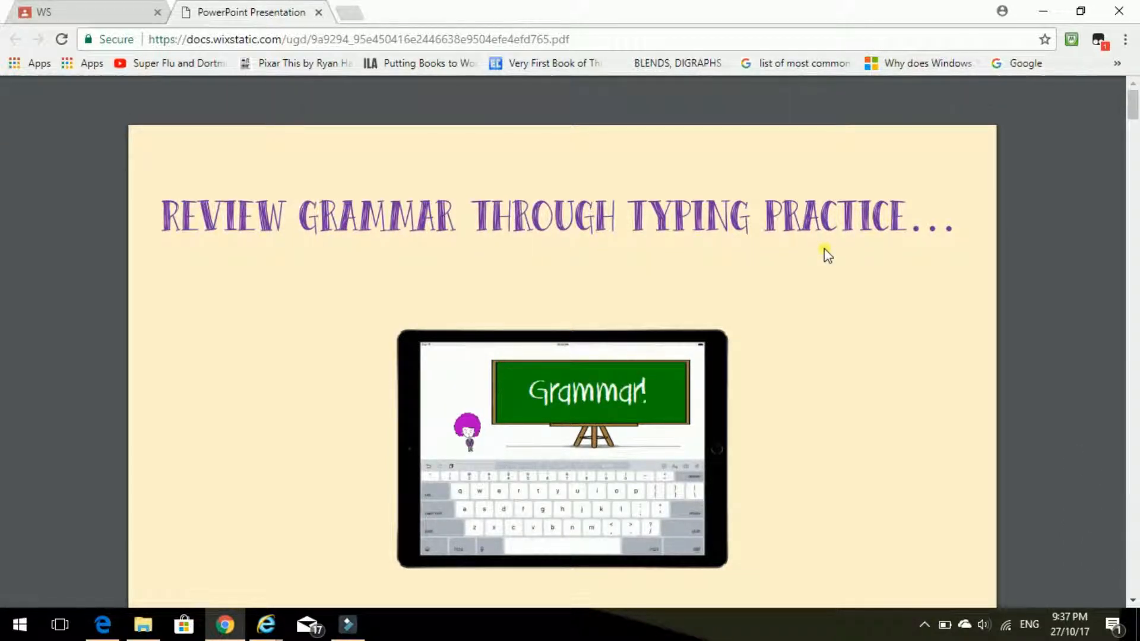
pyautogui.moveTo(833, 263)
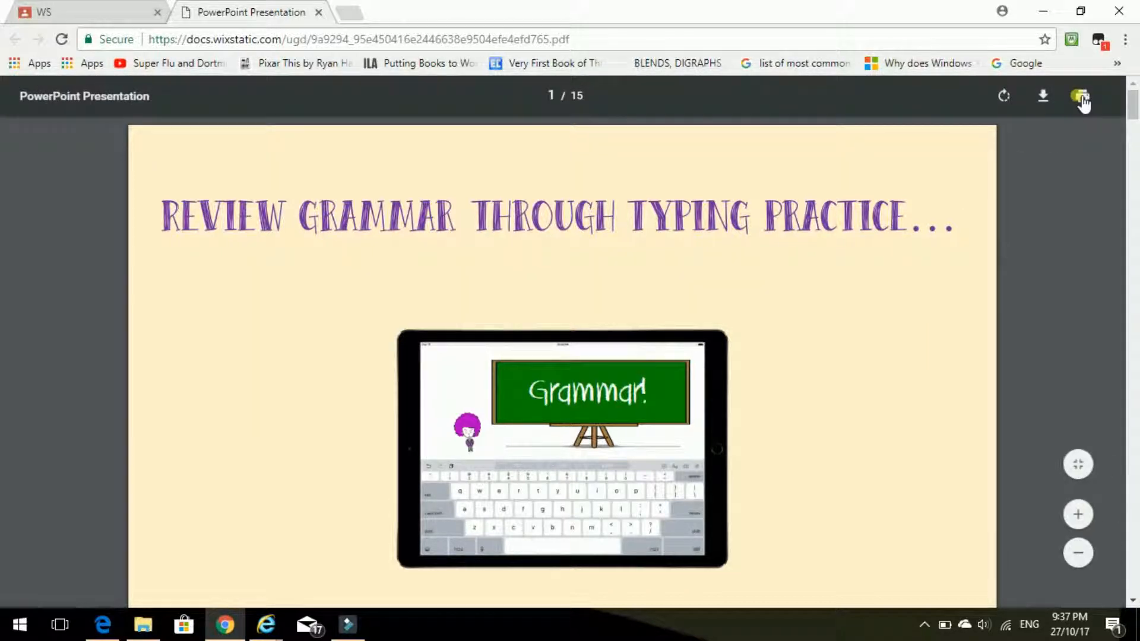
pyautogui.moveTo(1043, 95)
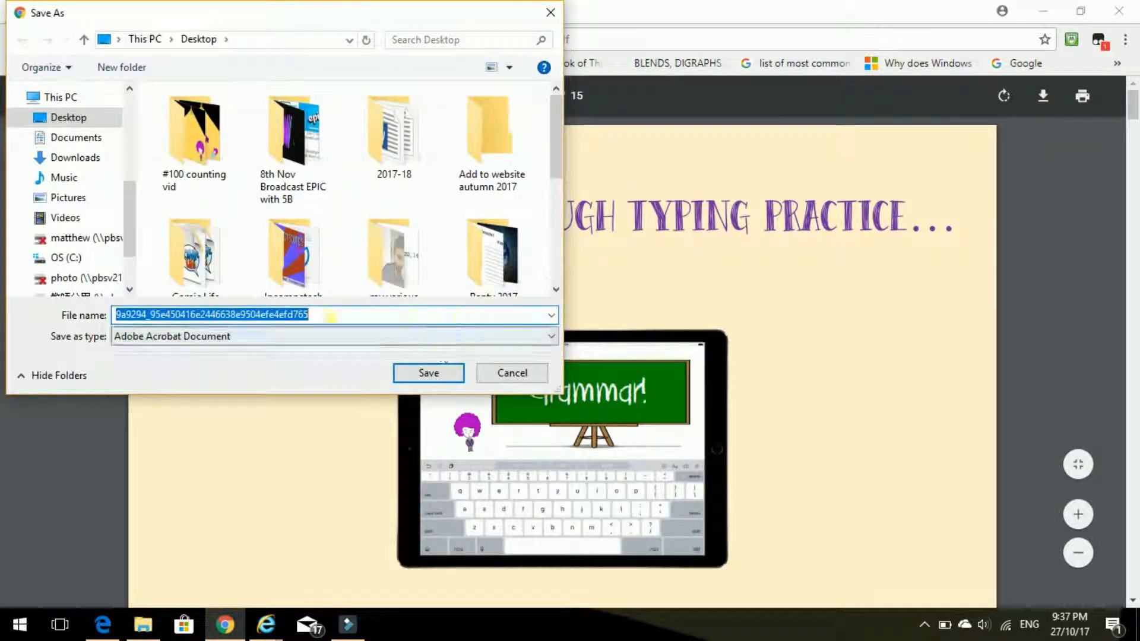
# Rename the worksheet download to 'homework' and save it on the Desktop.
pyautogui.press('Delete')
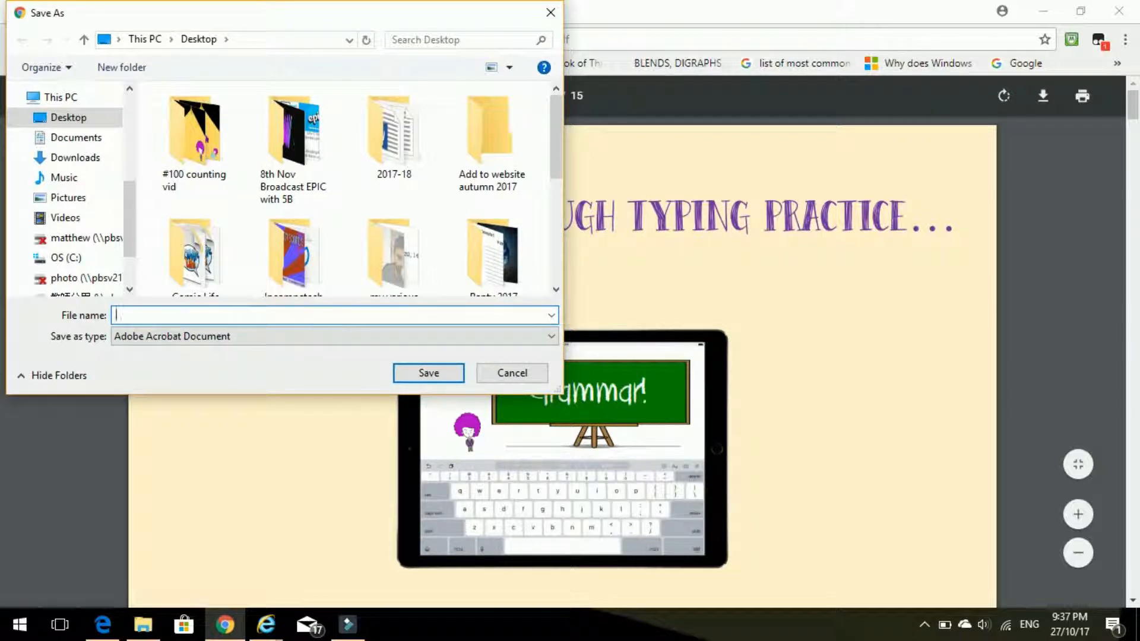
pyautogui.write('homework')
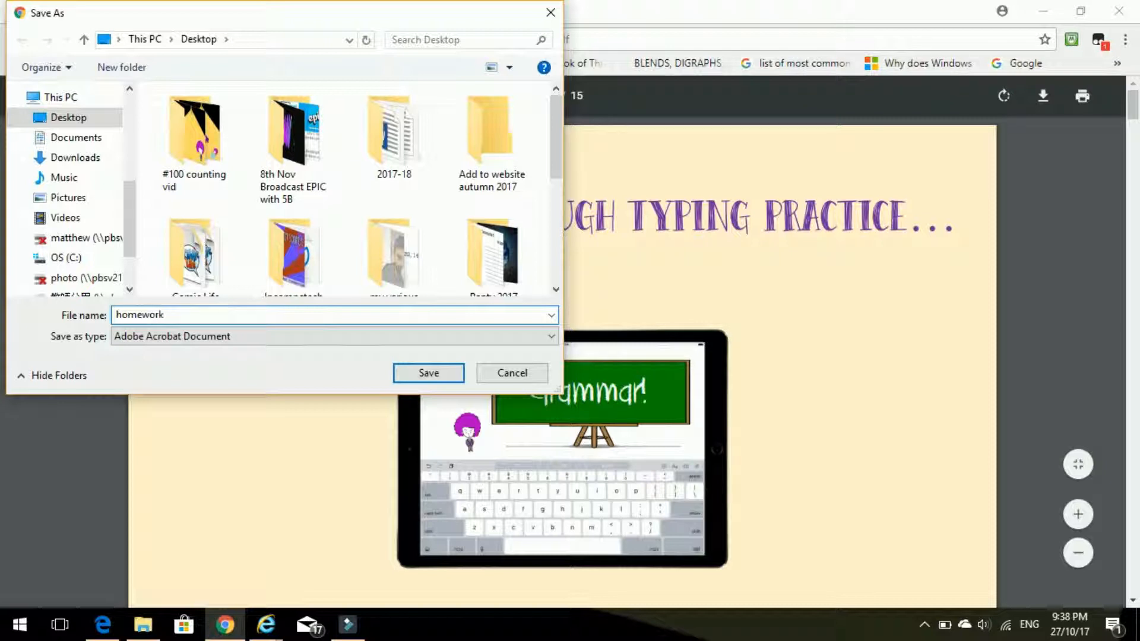
pyautogui.click(68, 117)
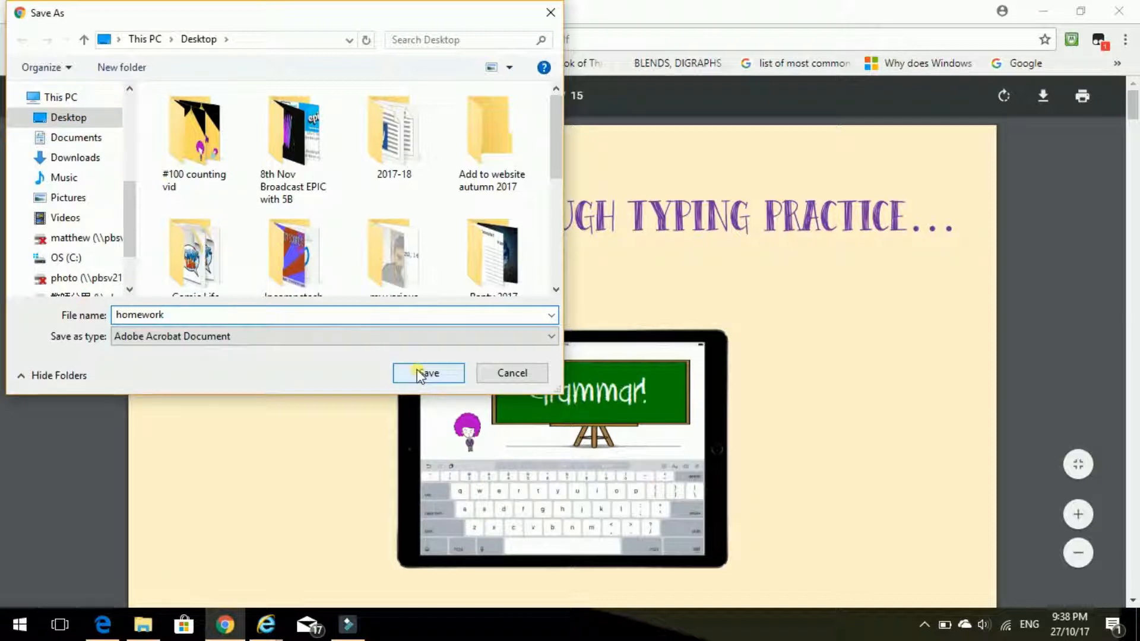
pyautogui.click(427, 373)
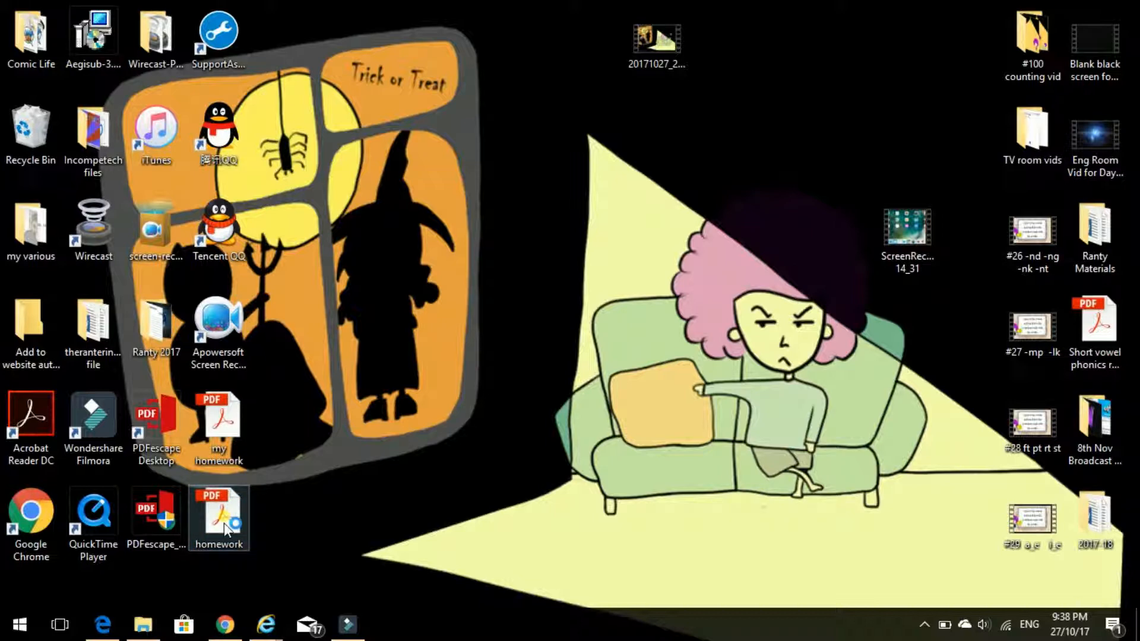
# Double-click the homework PDF on the desktop to open it in Acrobat Reader.
pyautogui.doubleClick(218, 509)
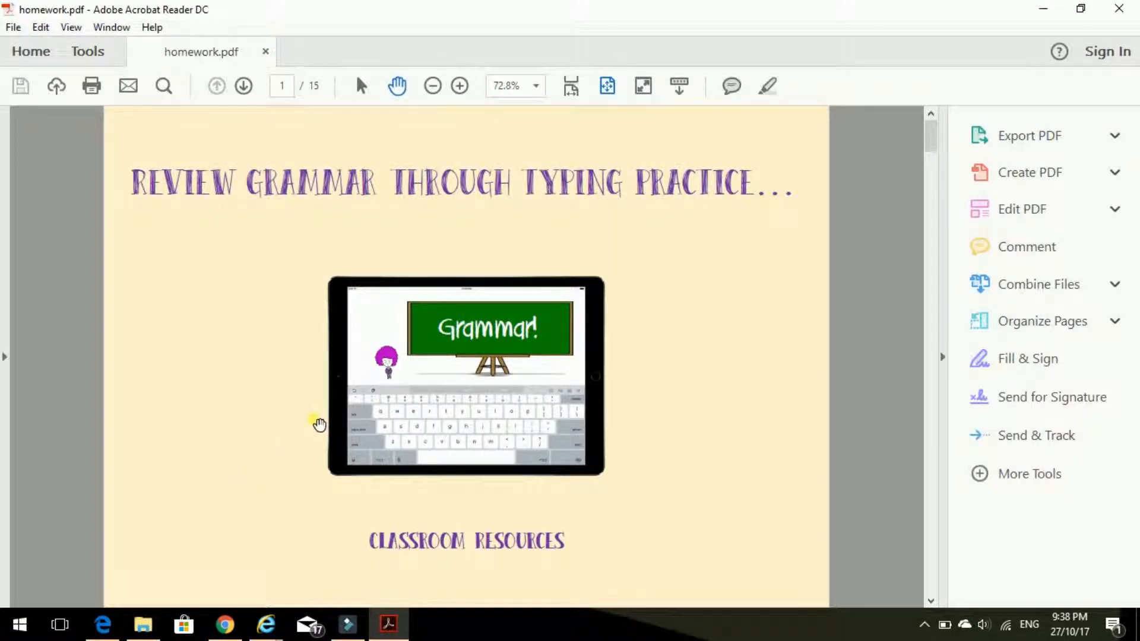
pyautogui.moveTo(320, 424)
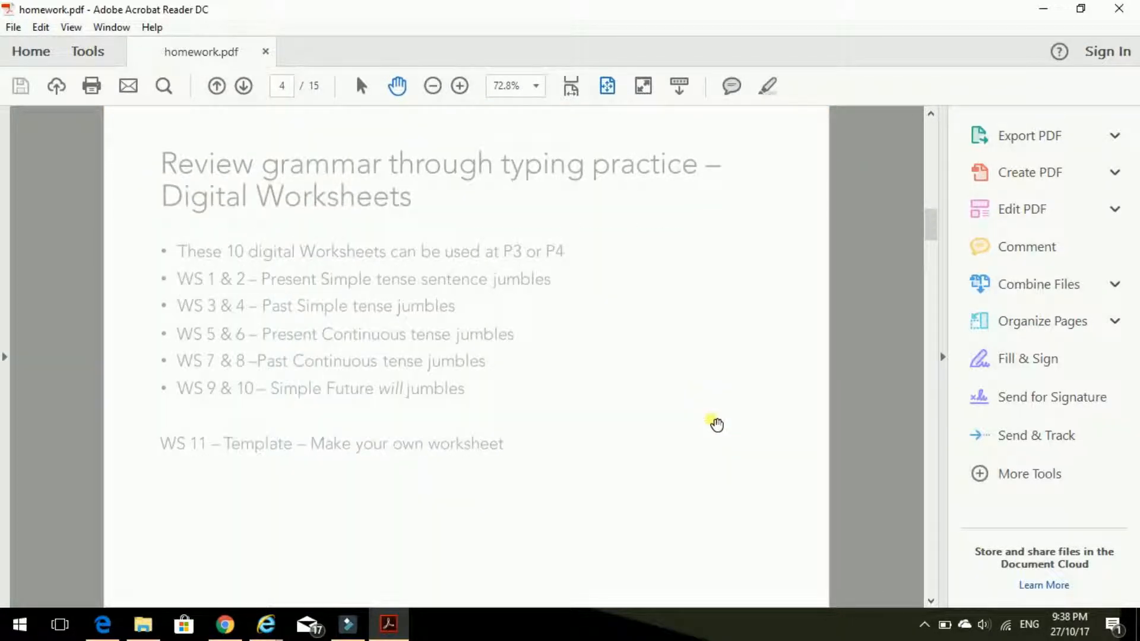
# Scroll to Worksheet 1 and type 'Matthew' into the Class Information field.
pyautogui.scroll(-3)
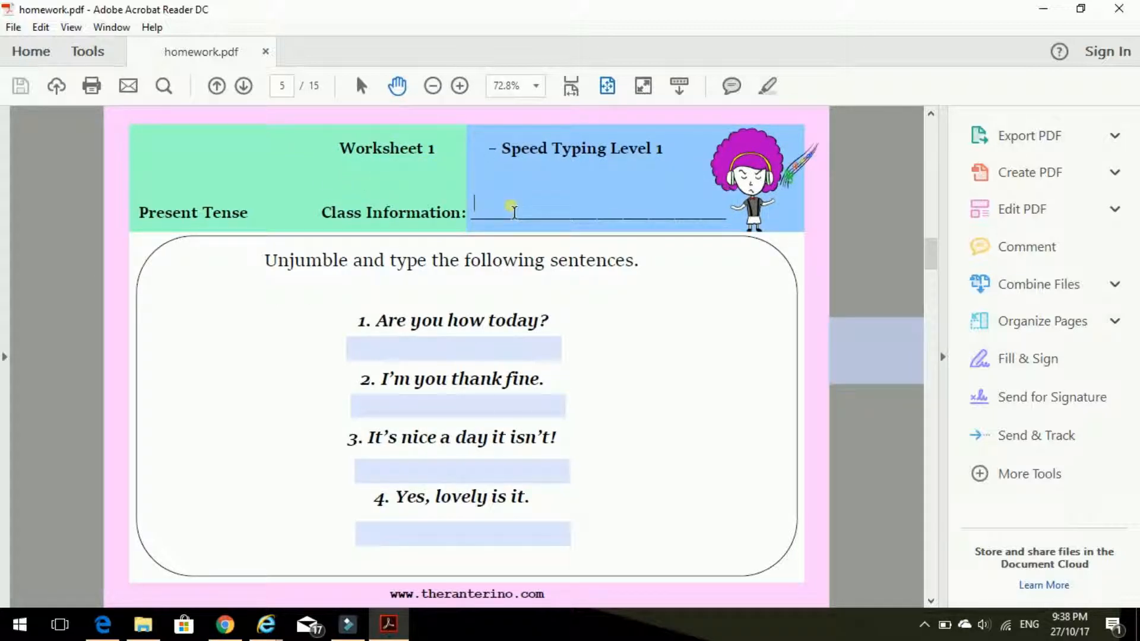
pyautogui.write('Matthew')
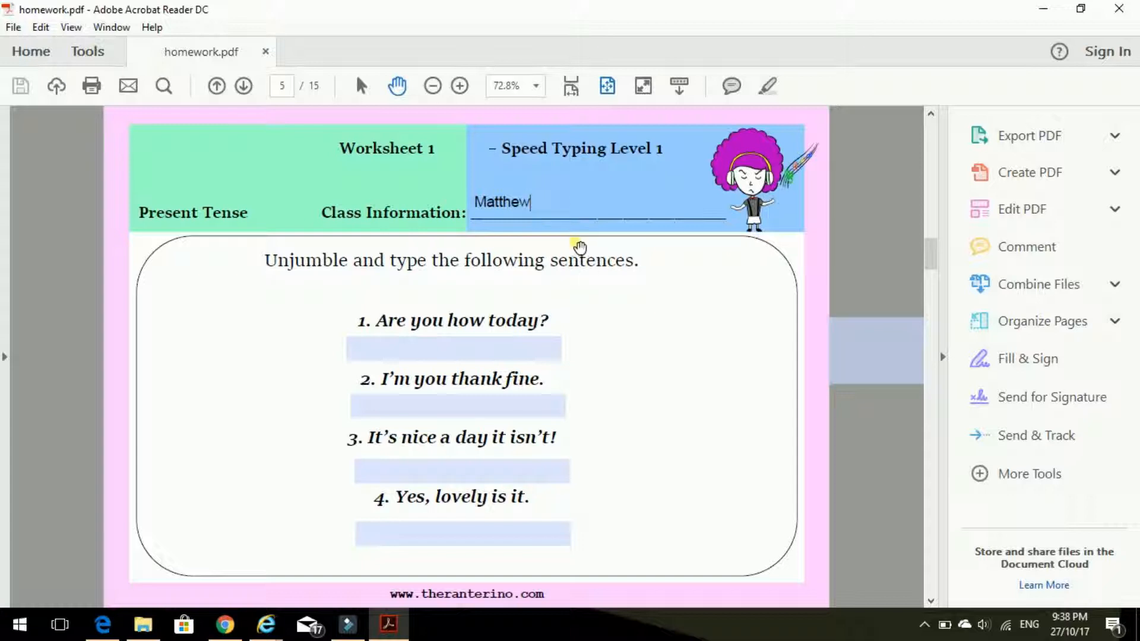
pyautogui.moveTo(284, 269)
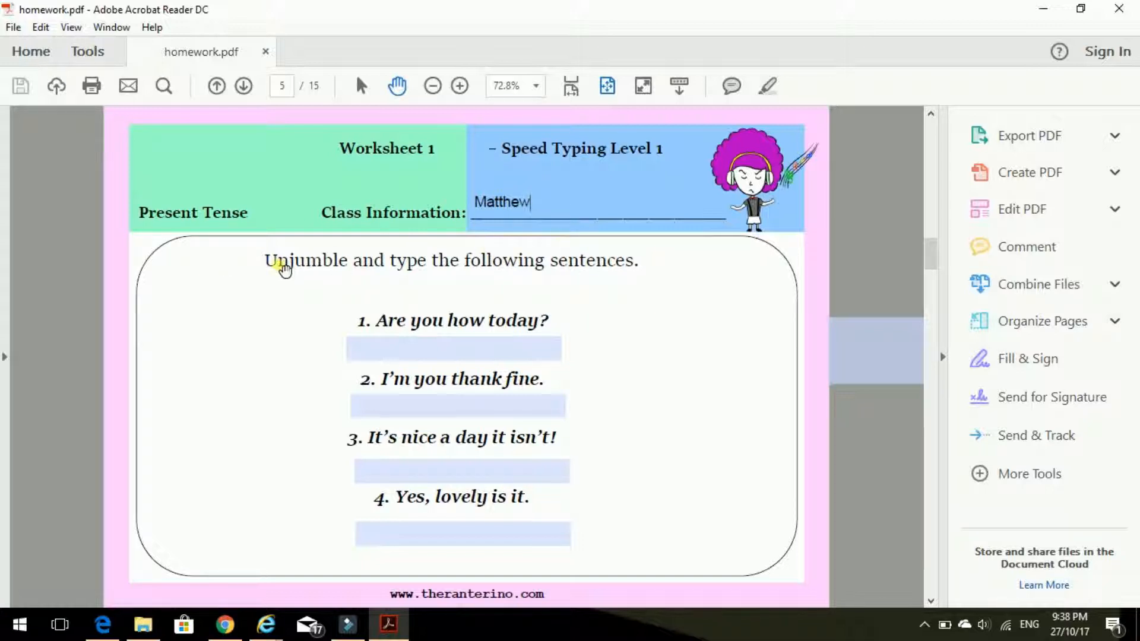
pyautogui.moveTo(493, 279)
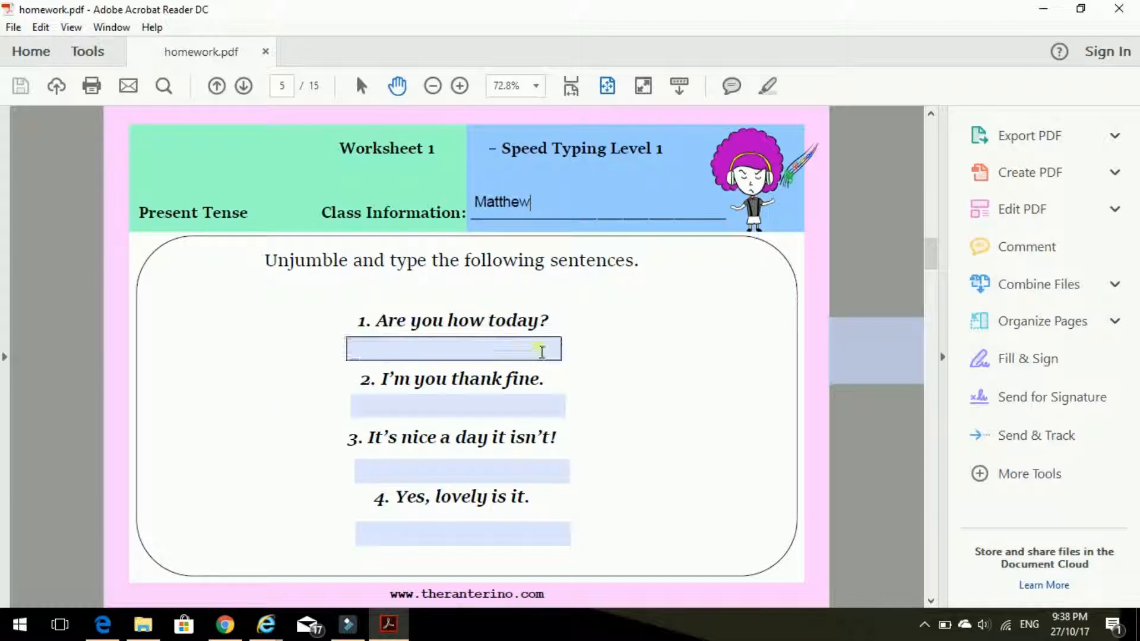
# Type answers 1 and 2: 'How are you today?' and 'I'm fine thank you'.
pyautogui.click(451, 349)
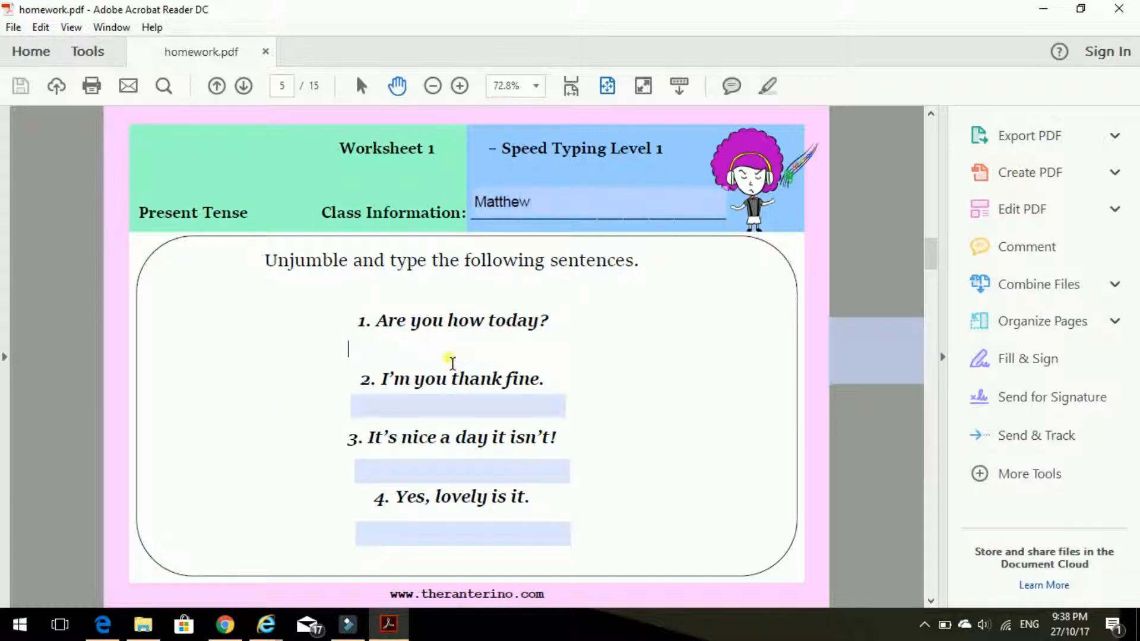
pyautogui.write("How'")
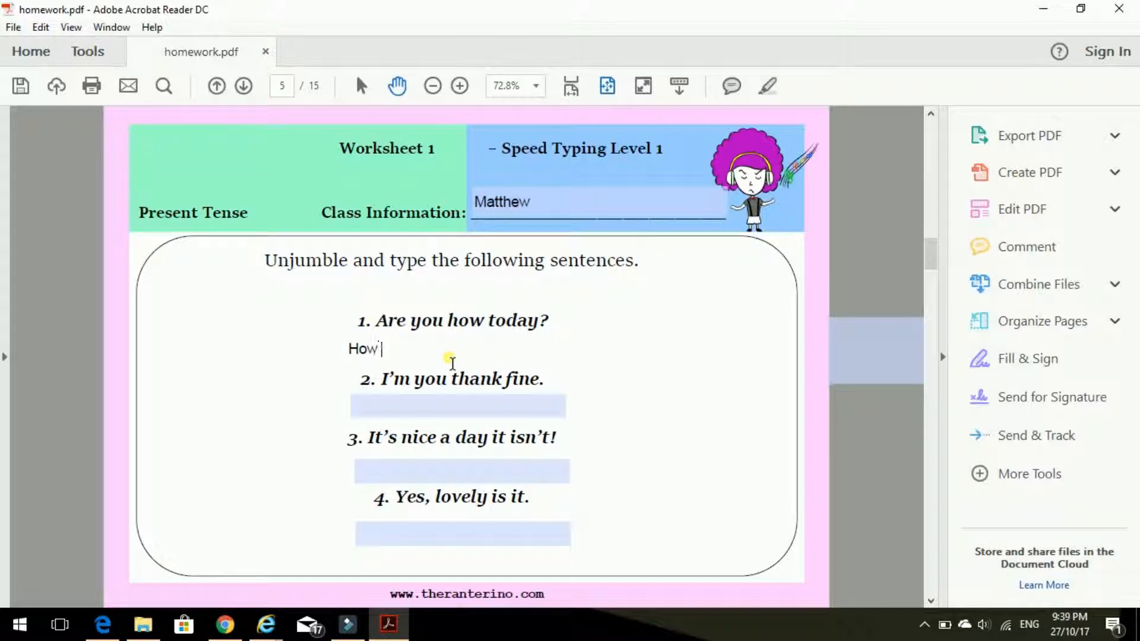
pyautogui.write('are you to')
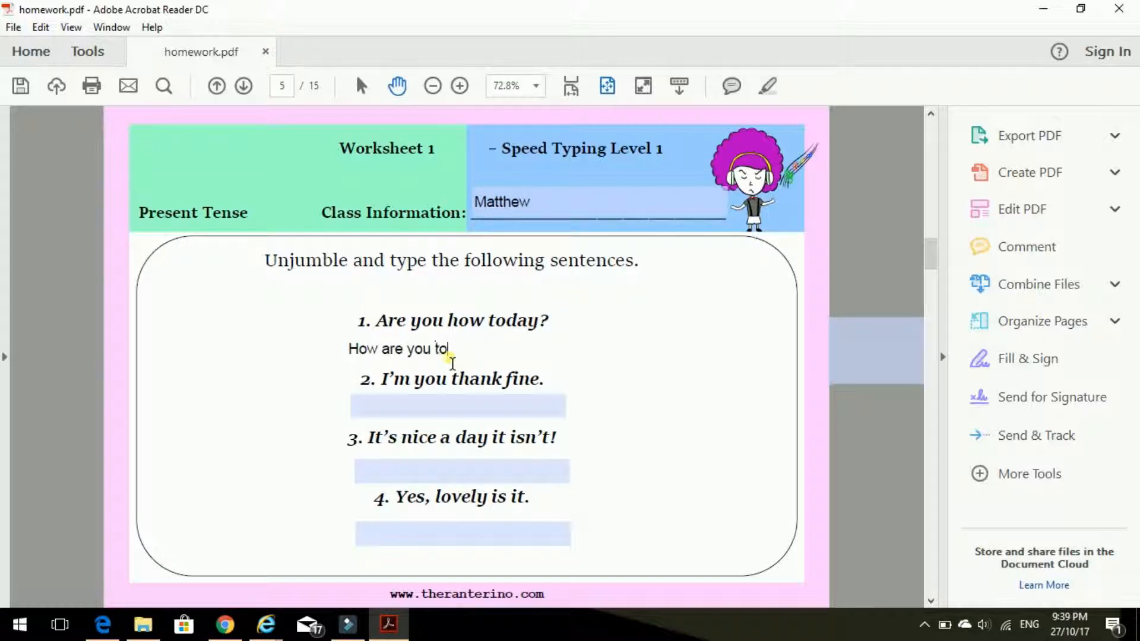
pyautogui.write('day?')
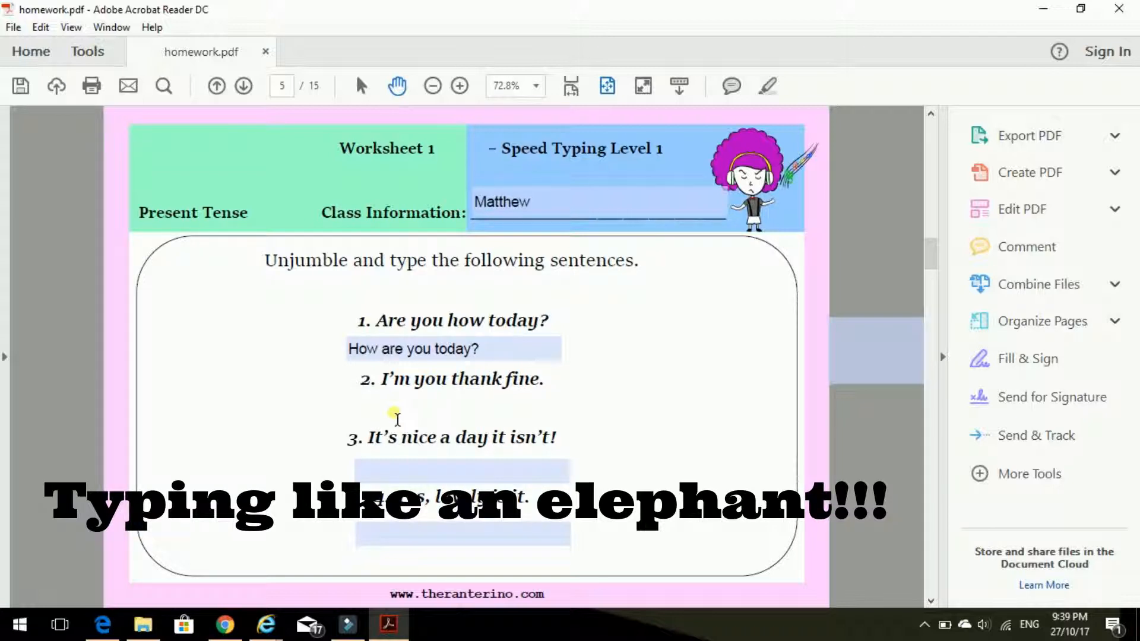
pyautogui.write("I'm")
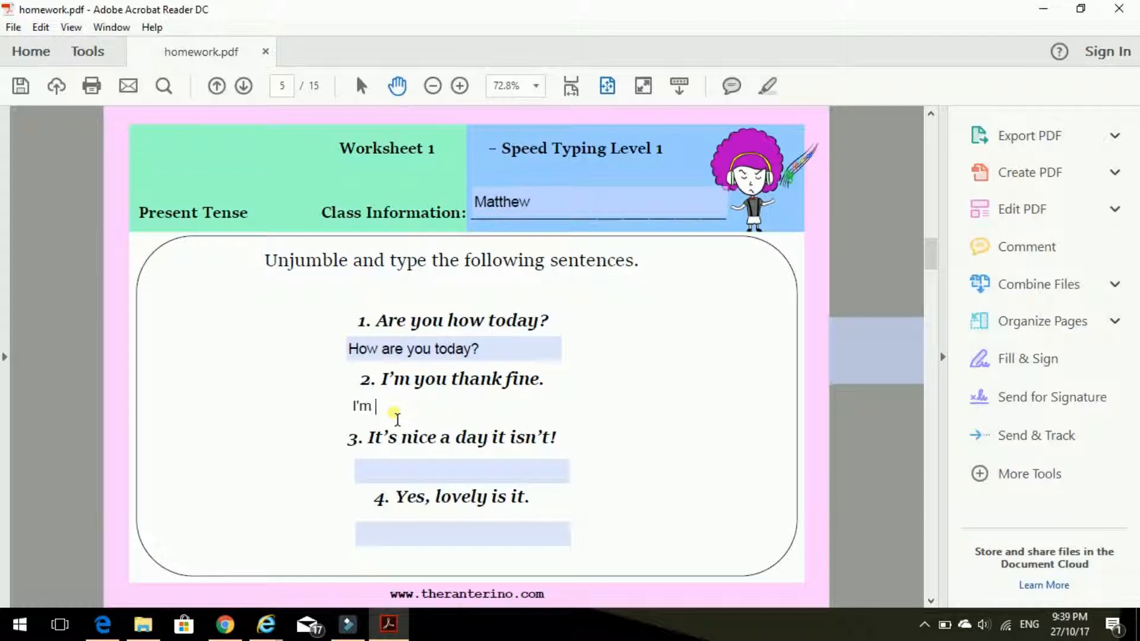
pyautogui.write('fine thank you.')
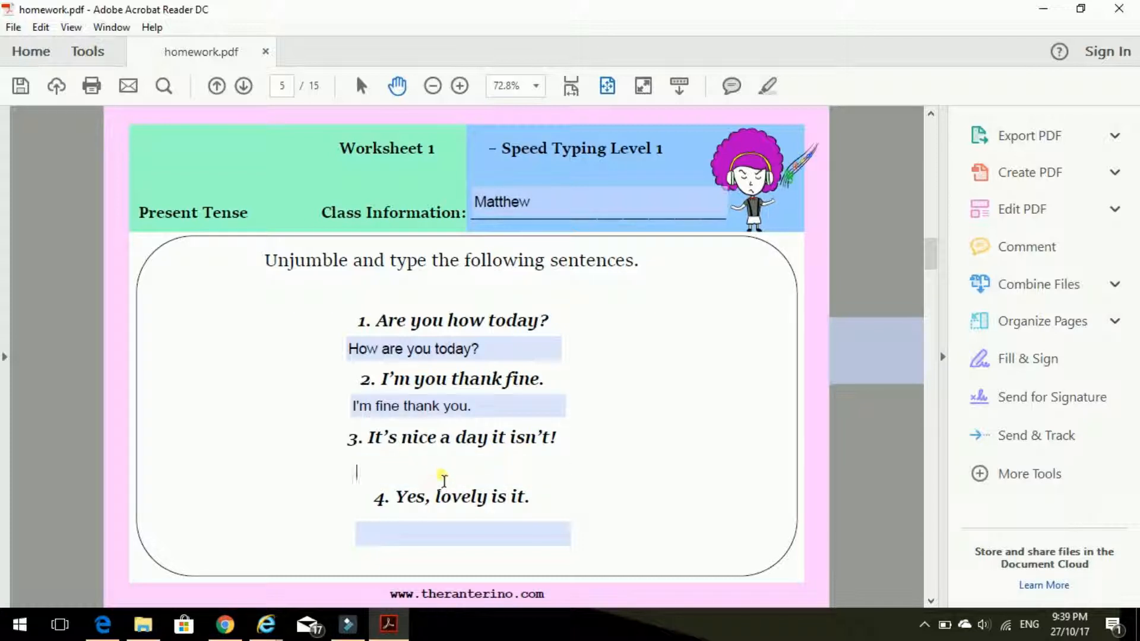
# Type answer 3, ending 'isn't it!', and answer 4, 'Yes, it is lovely.'.
pyautogui.write("It's a nice day")
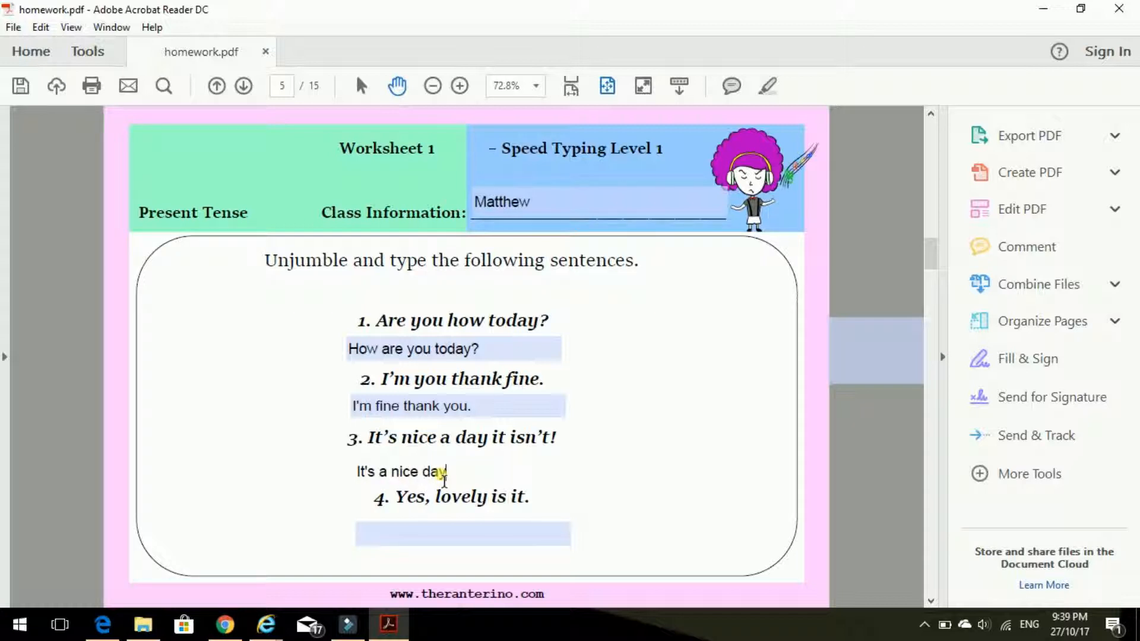
pyautogui.write(", isn't")
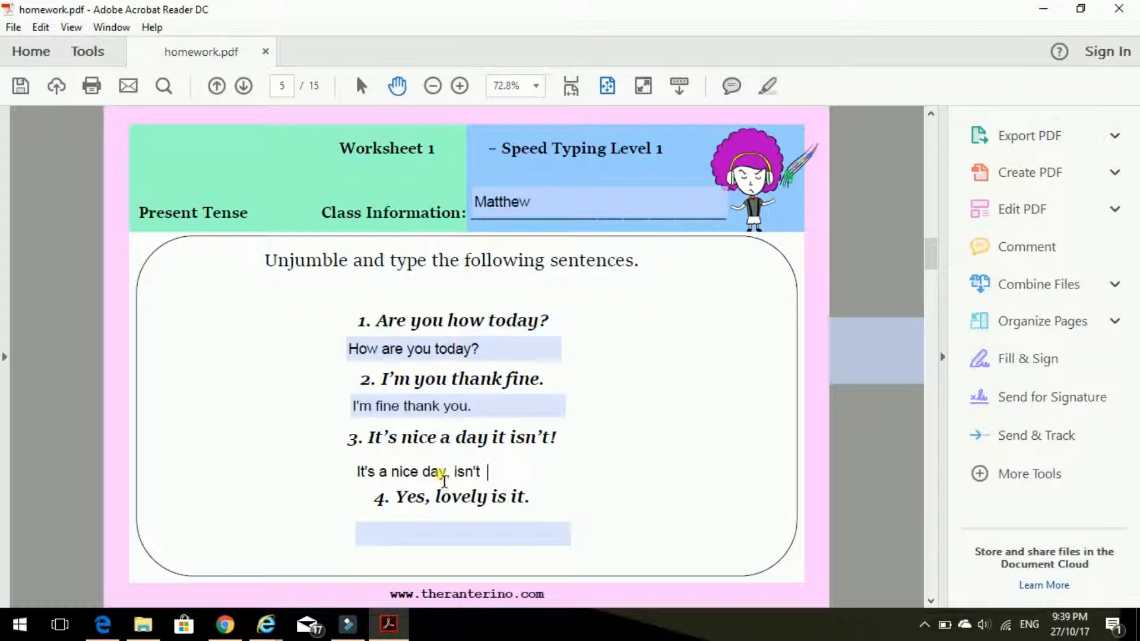
pyautogui.write('it!')
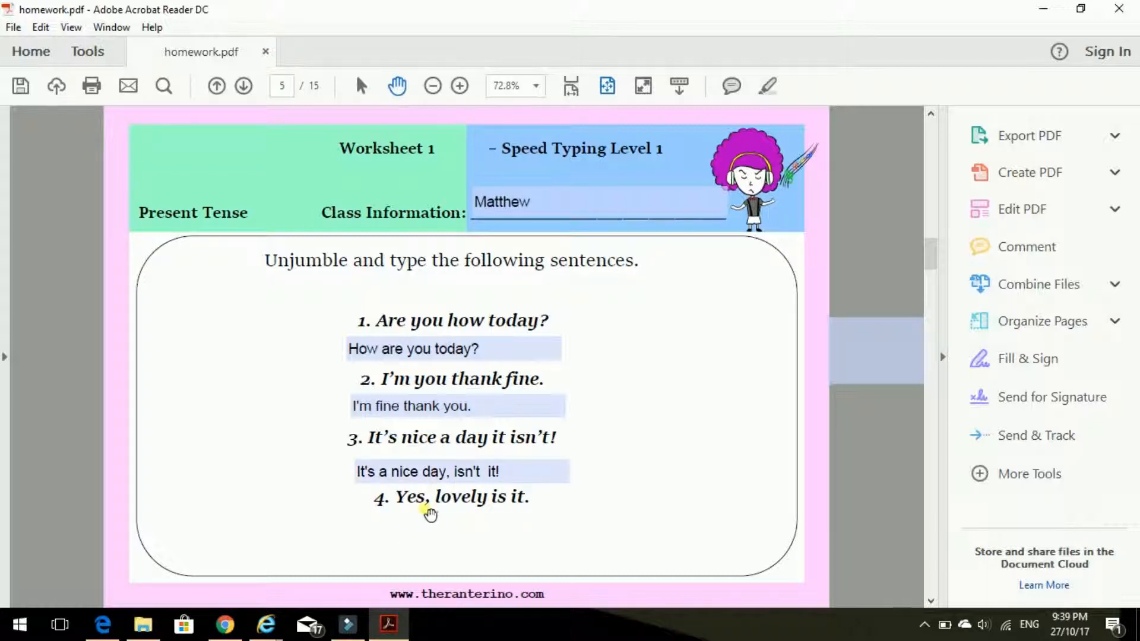
pyautogui.moveTo(521, 518)
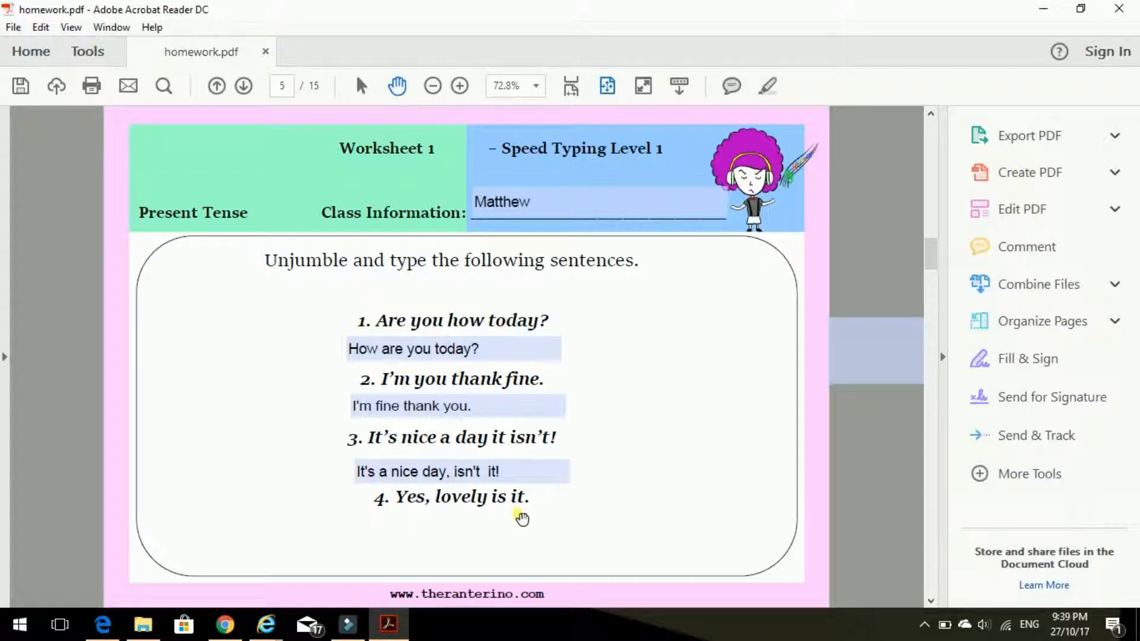
pyautogui.write('Yes')
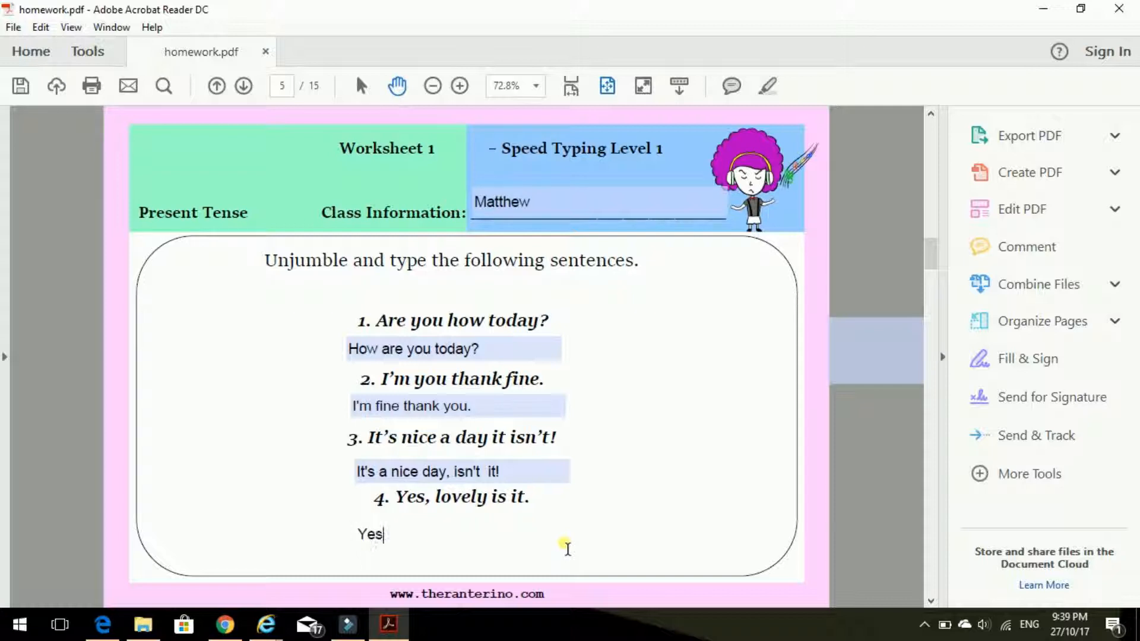
pyautogui.write(', it is lo')
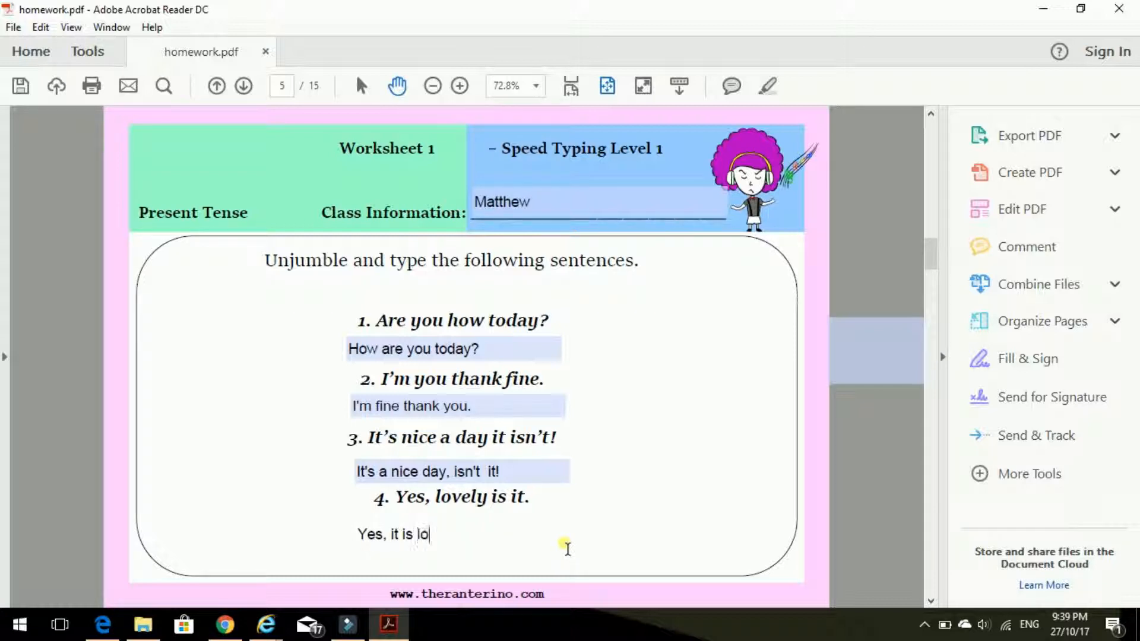
pyautogui.write('vely.')
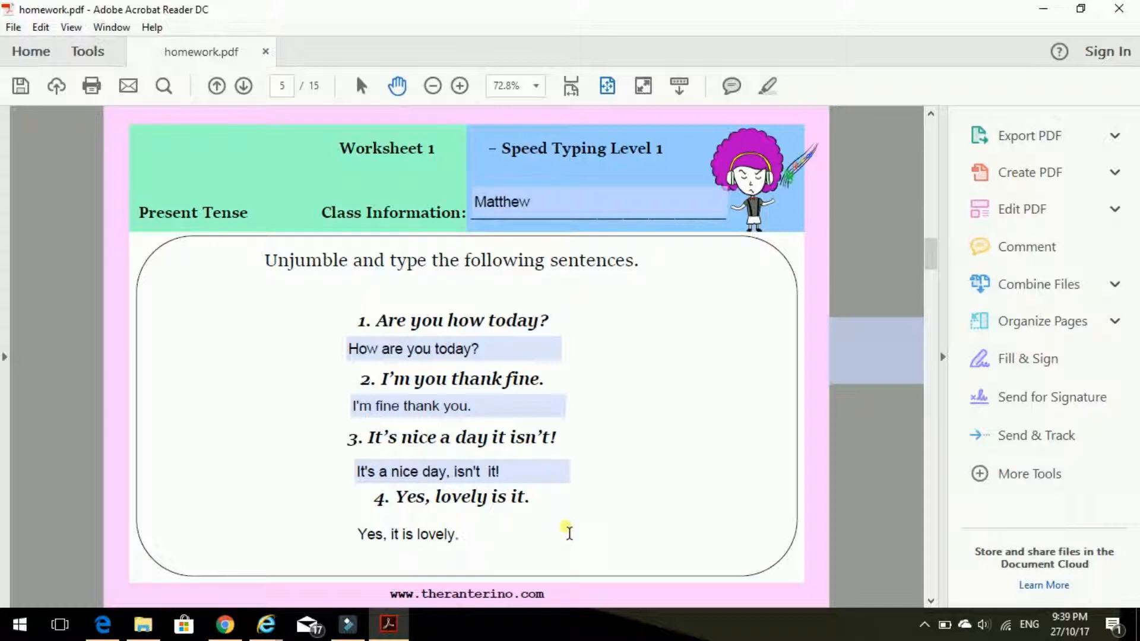
pyautogui.moveTo(577, 524)
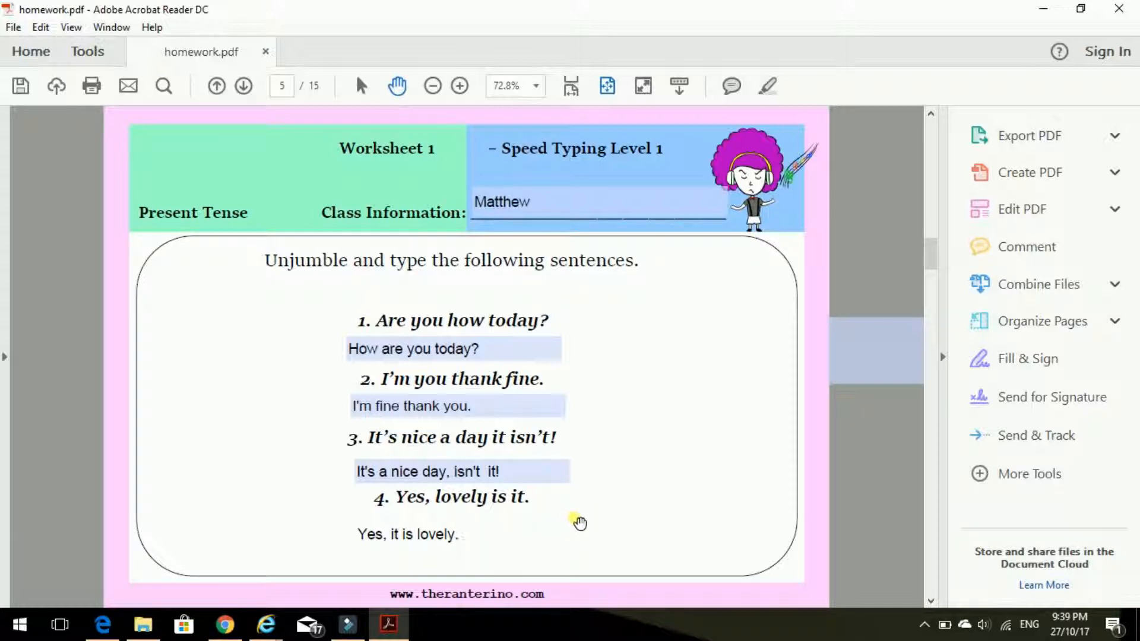
pyautogui.moveTo(101, 266)
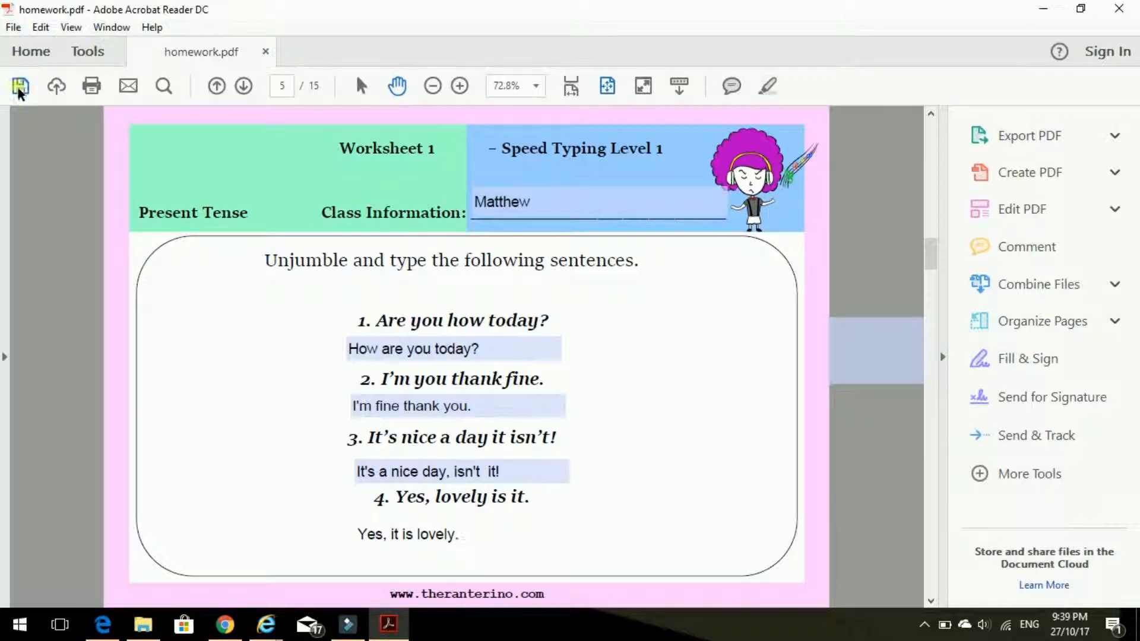
# Save the filled worksheet as a new file named 'homework WS grammar typing'.
pyautogui.click(459, 534)
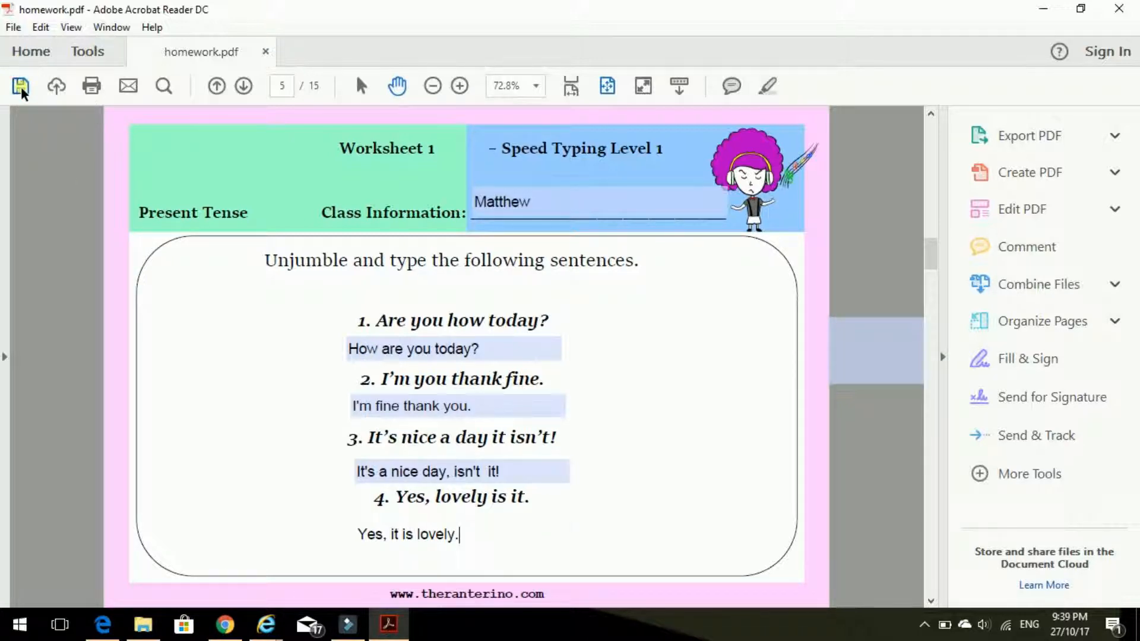
pyautogui.click(20, 85)
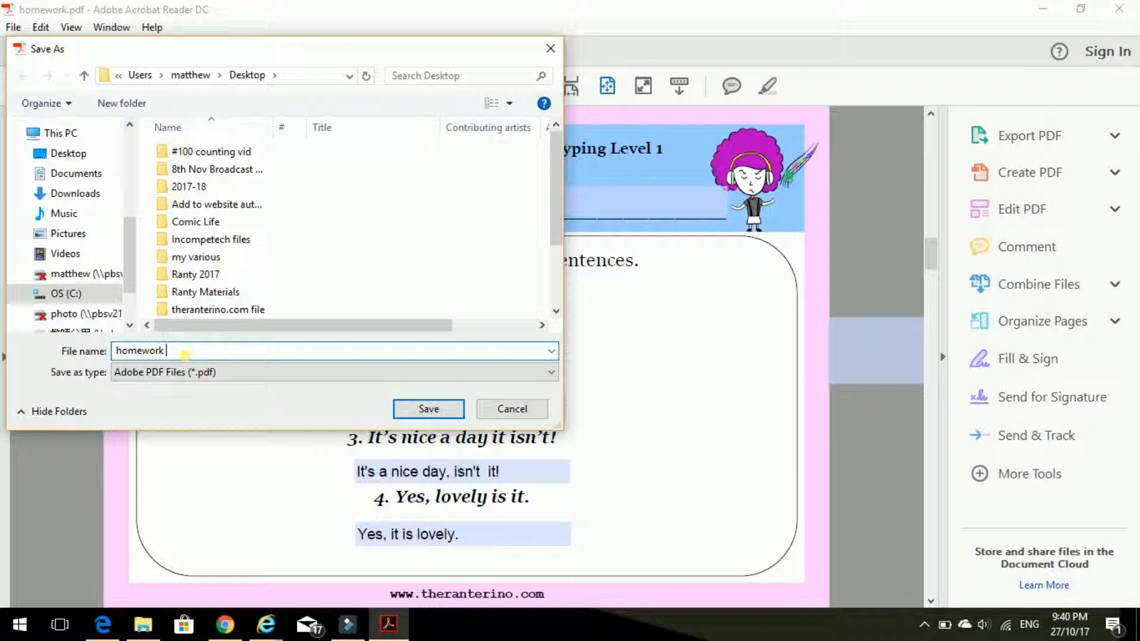
pyautogui.write('WS')
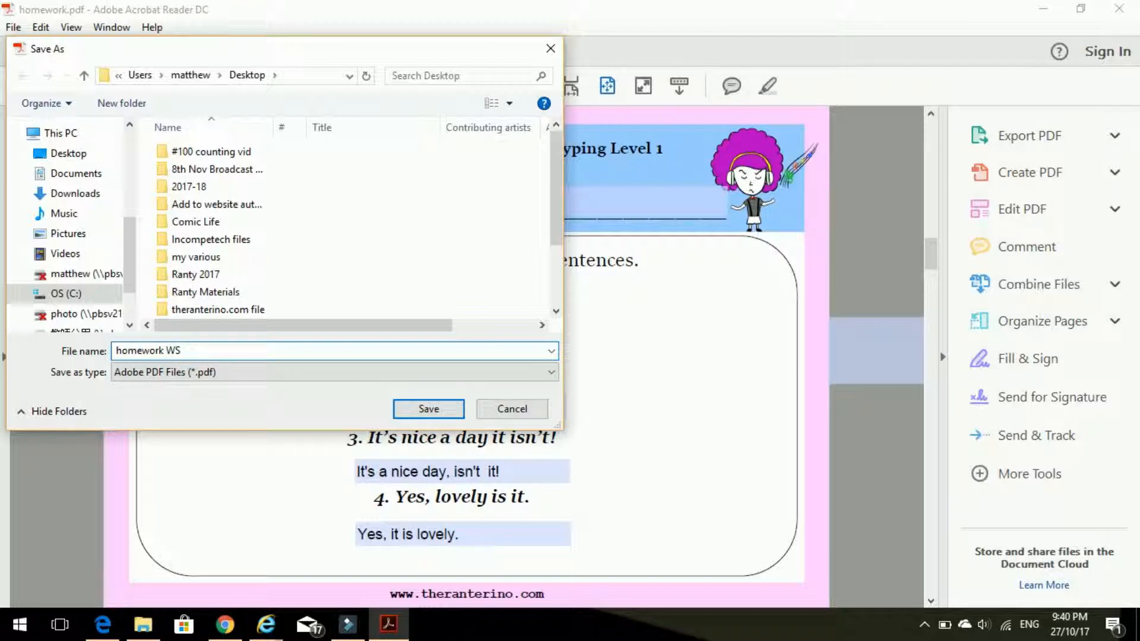
pyautogui.write('grammar 1')
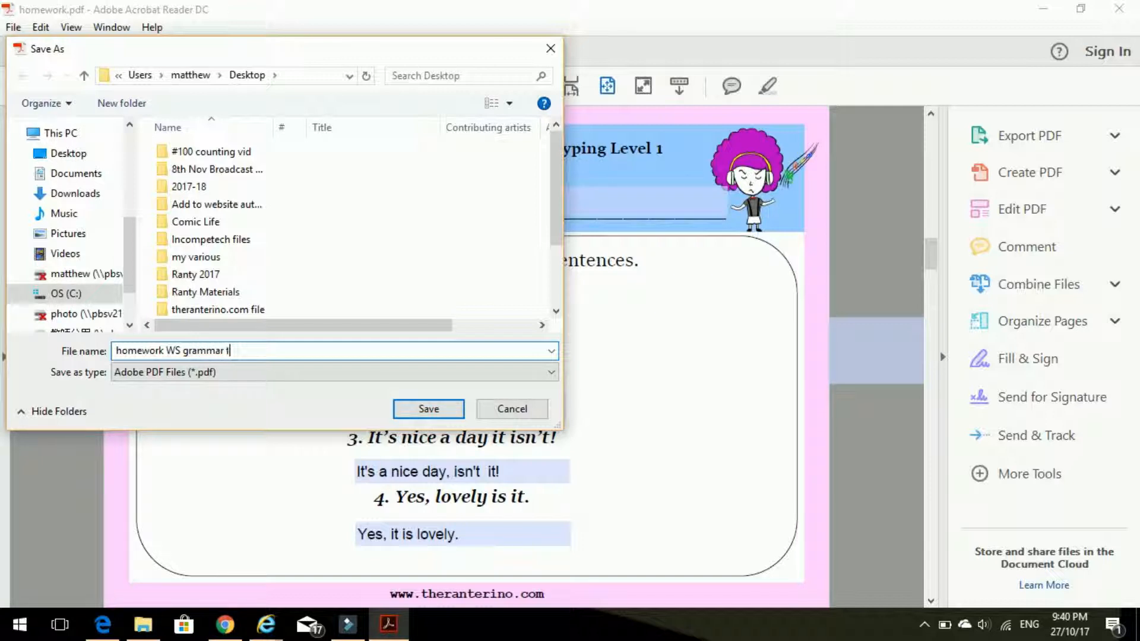
pyautogui.write('yping')
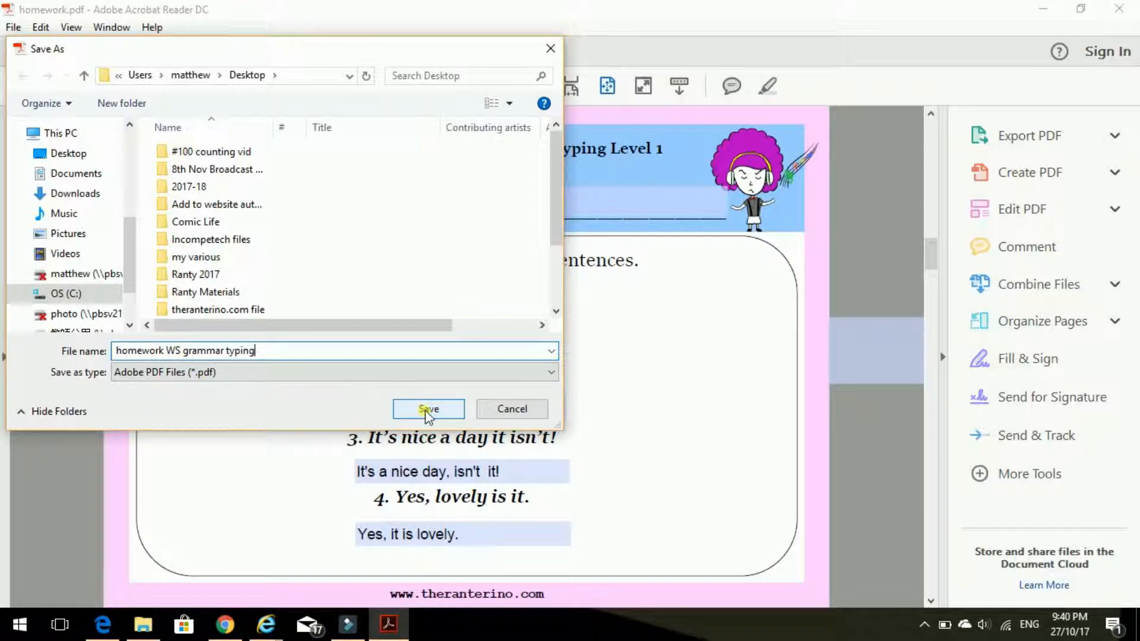
pyautogui.click(428, 408)
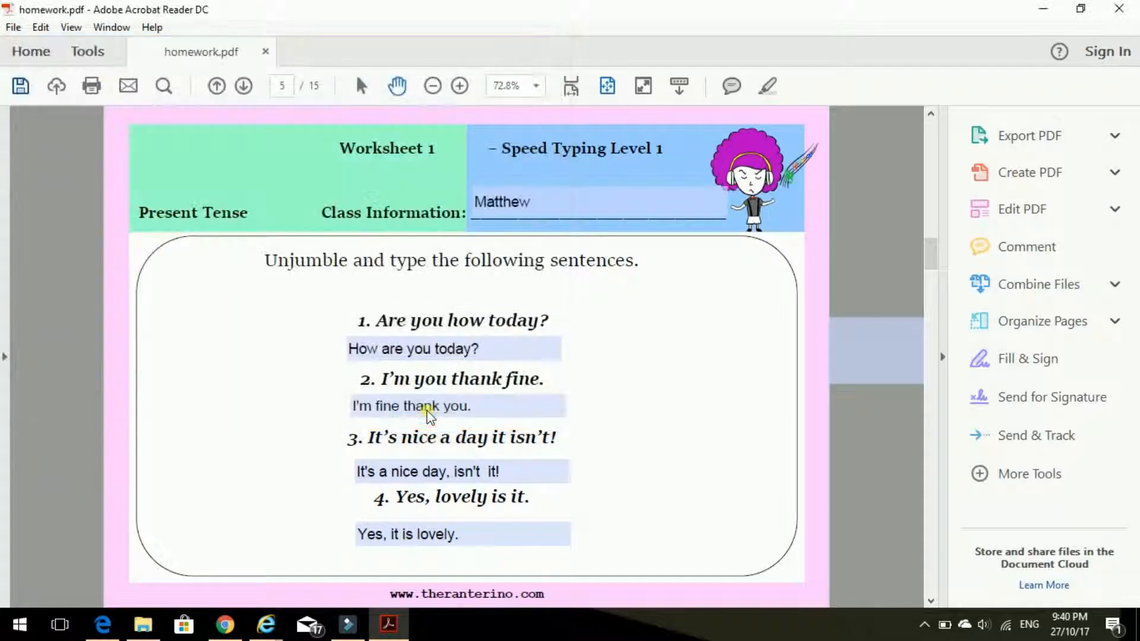
# Return to Chrome and bring up the unsubmitted WS assignment page in Classroom.
pyautogui.click(456, 406)
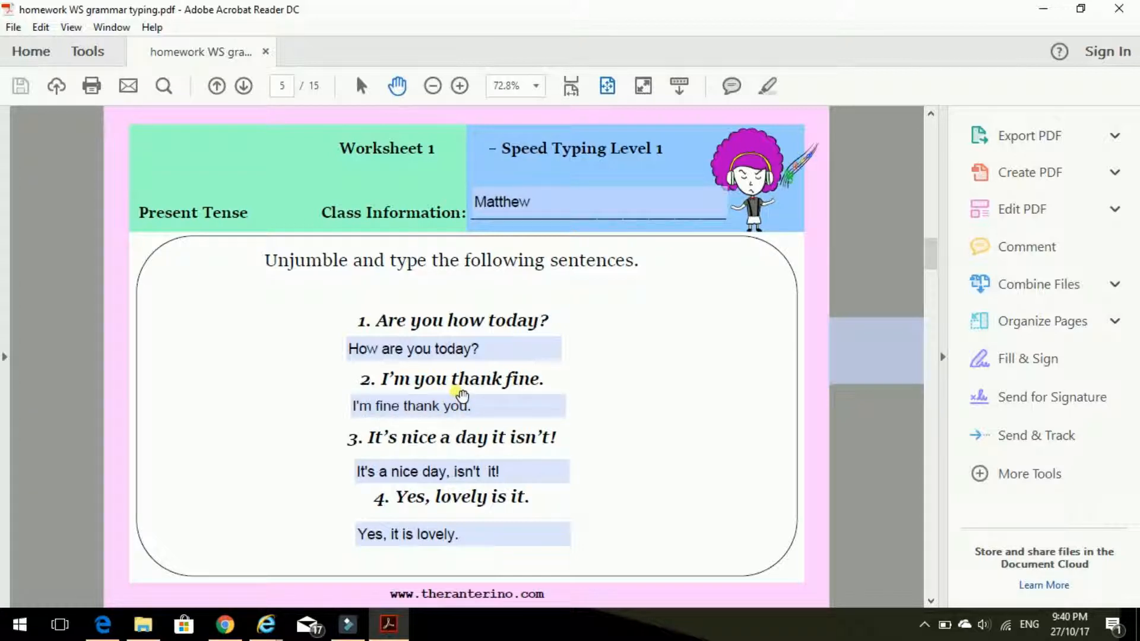
pyautogui.moveTo(1014, 30)
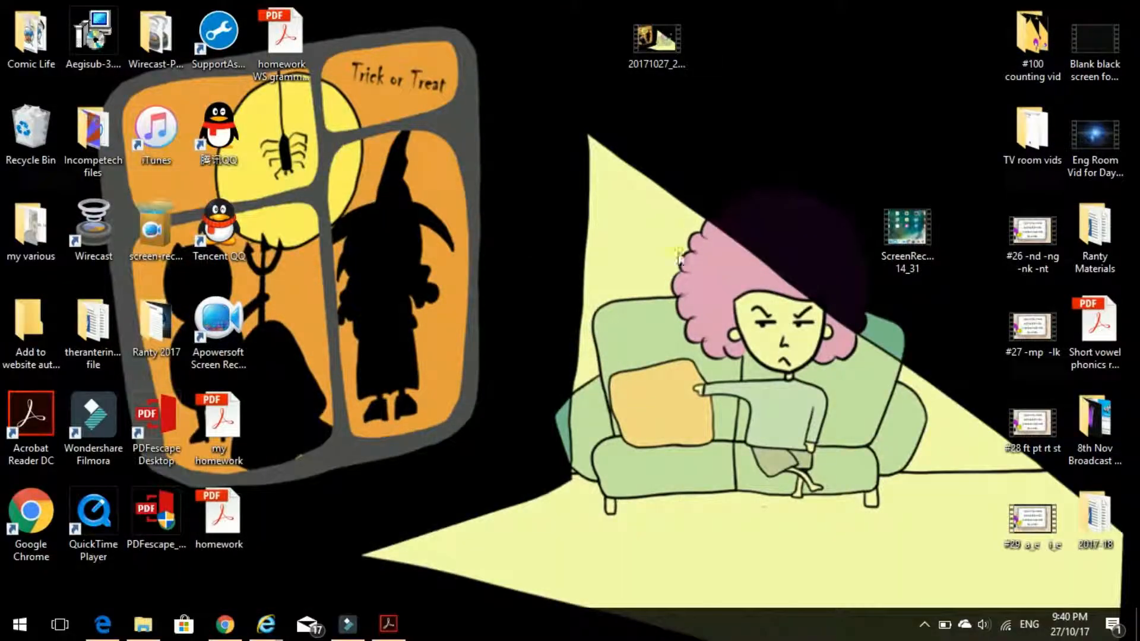
pyautogui.moveTo(686, 253)
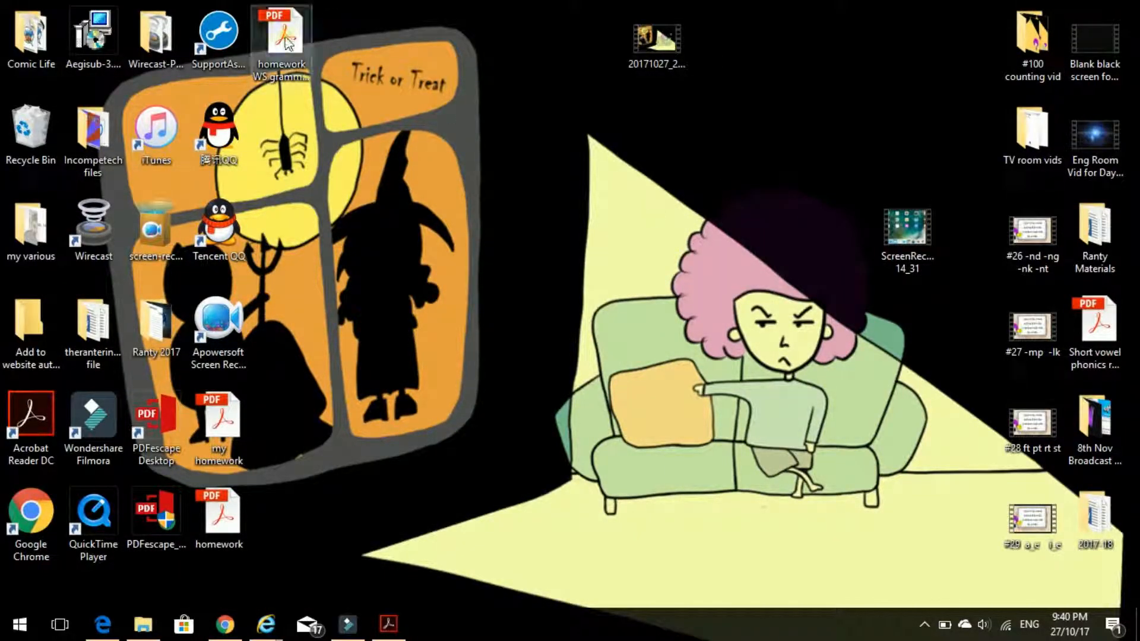
pyautogui.moveTo(281, 40); pyautogui.dragTo(345, 138)
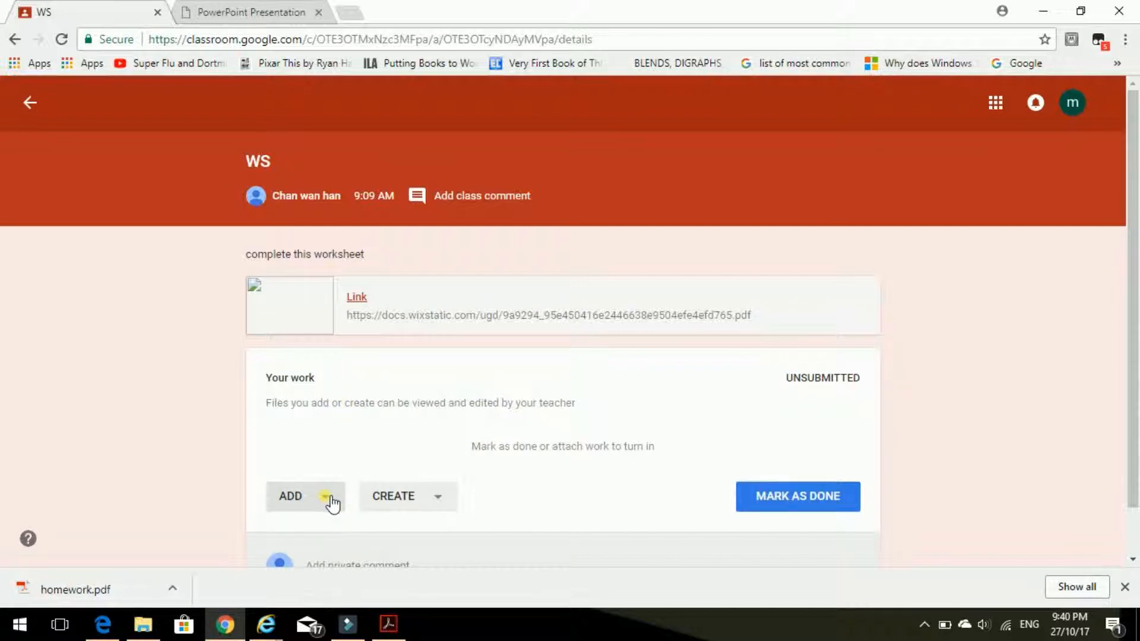
# Attach 'homework WS grammar typing' from the computer via Add > File and upload it.
pyautogui.click(290, 495)
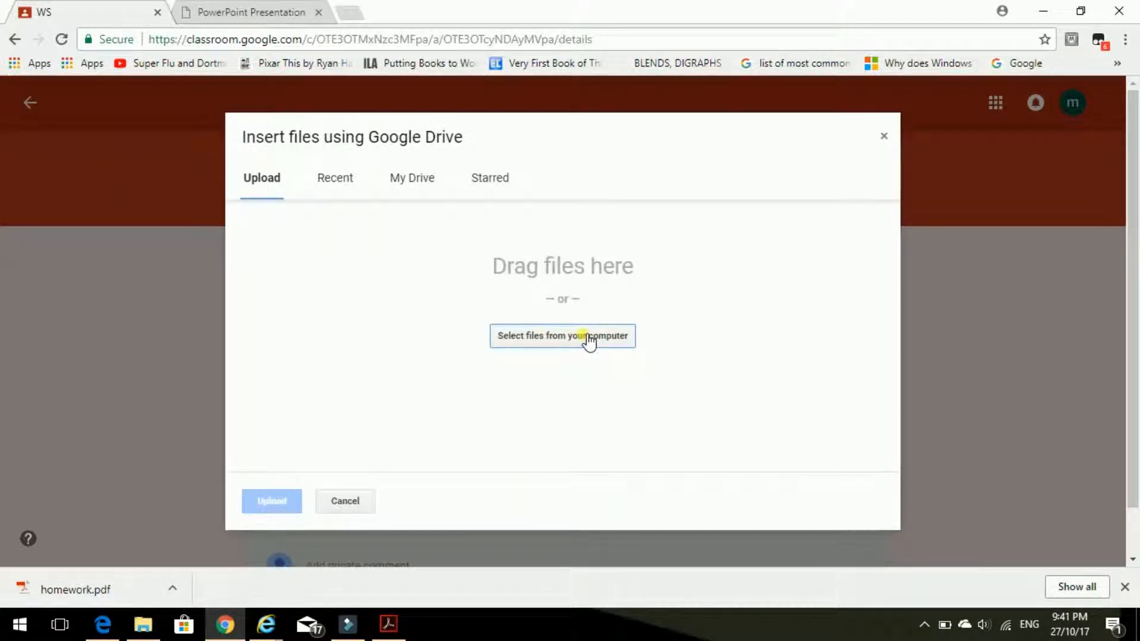
pyautogui.click(562, 335)
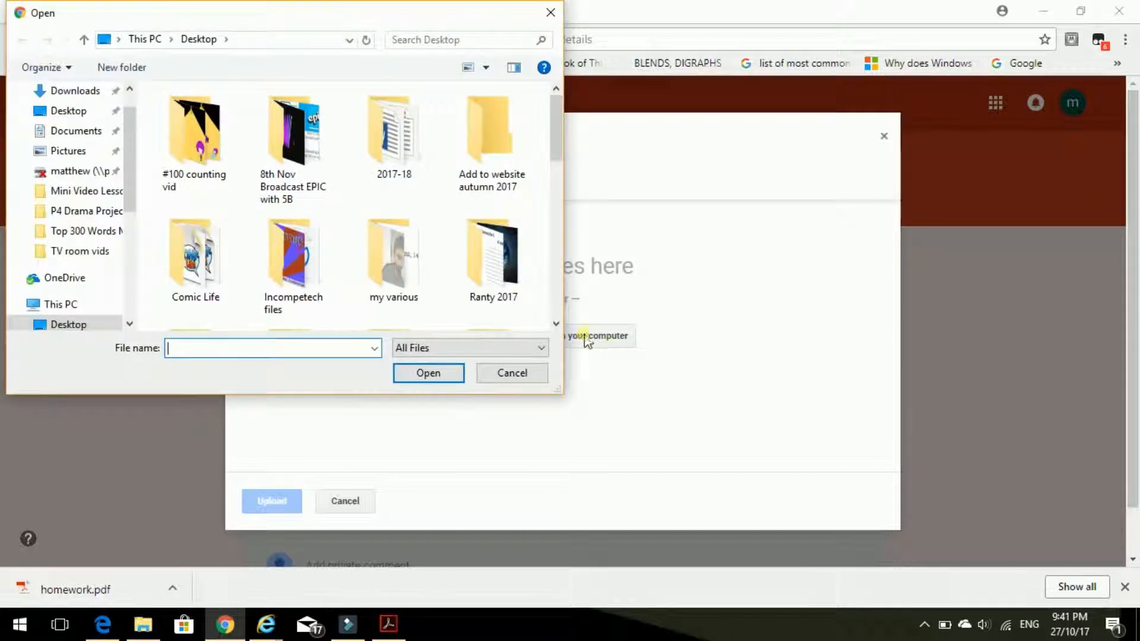
pyautogui.scroll(-3)
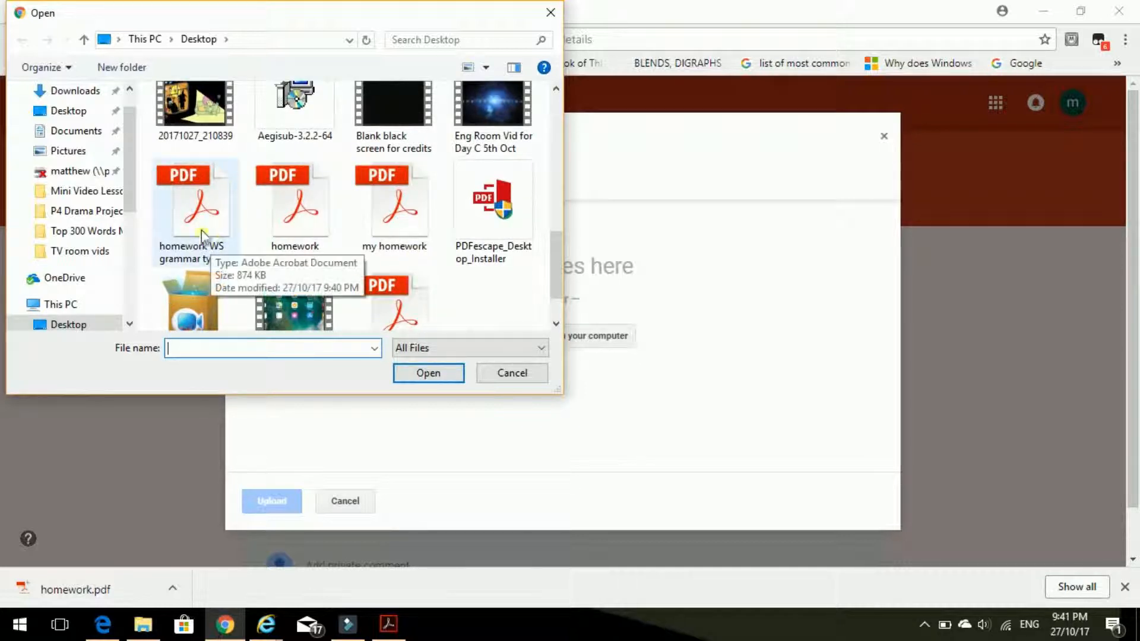
pyautogui.click(194, 204)
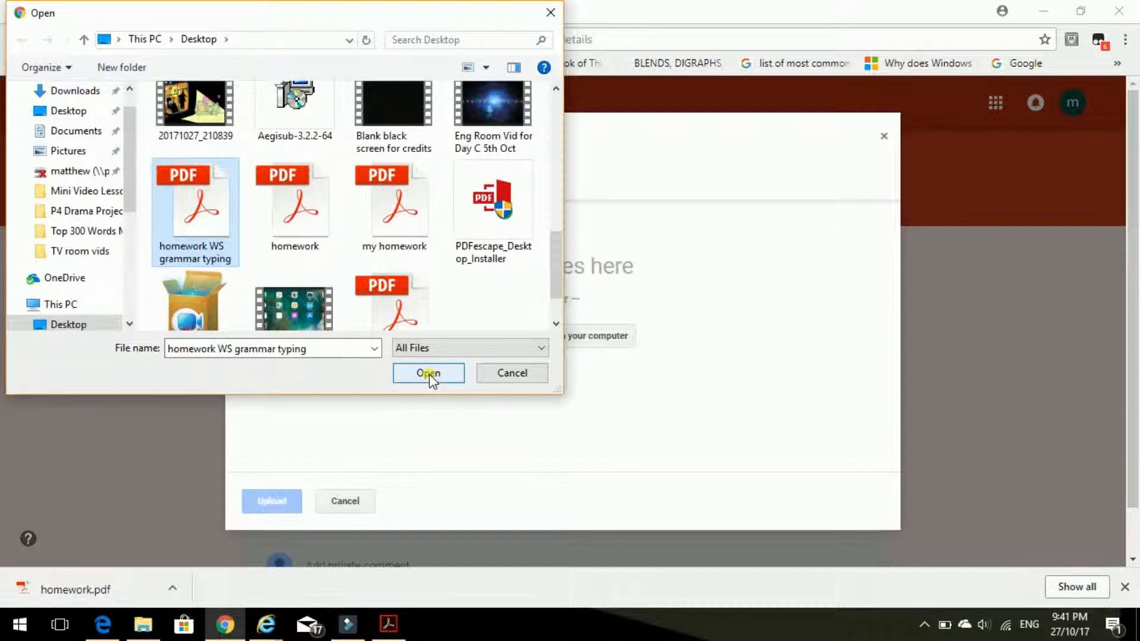
pyautogui.click(428, 373)
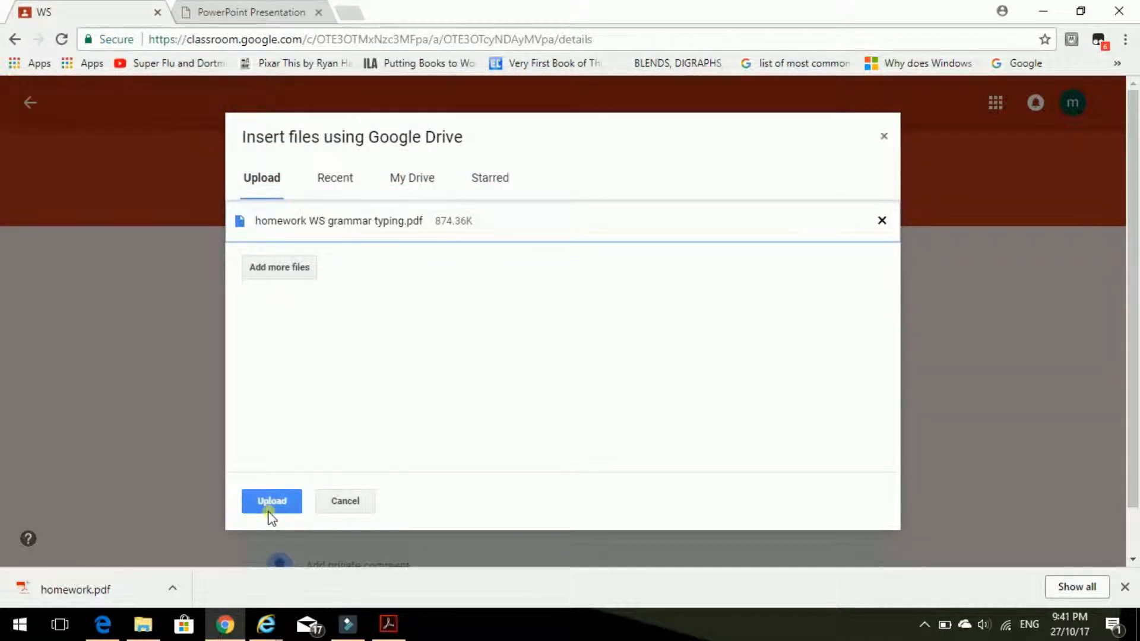
pyautogui.click(272, 501)
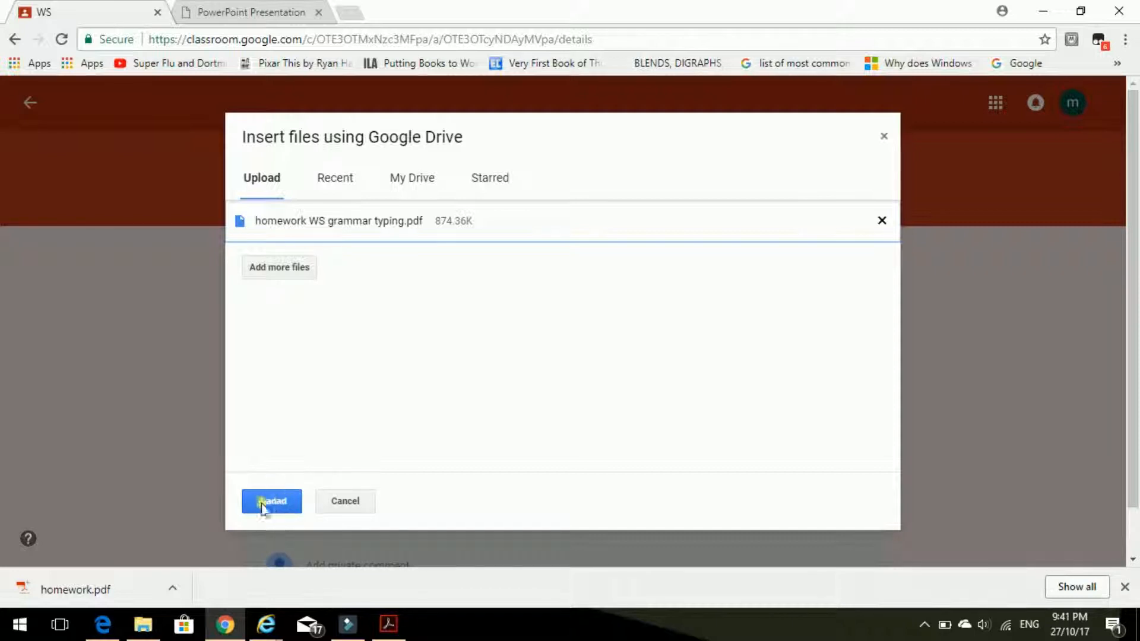
pyautogui.click(271, 501)
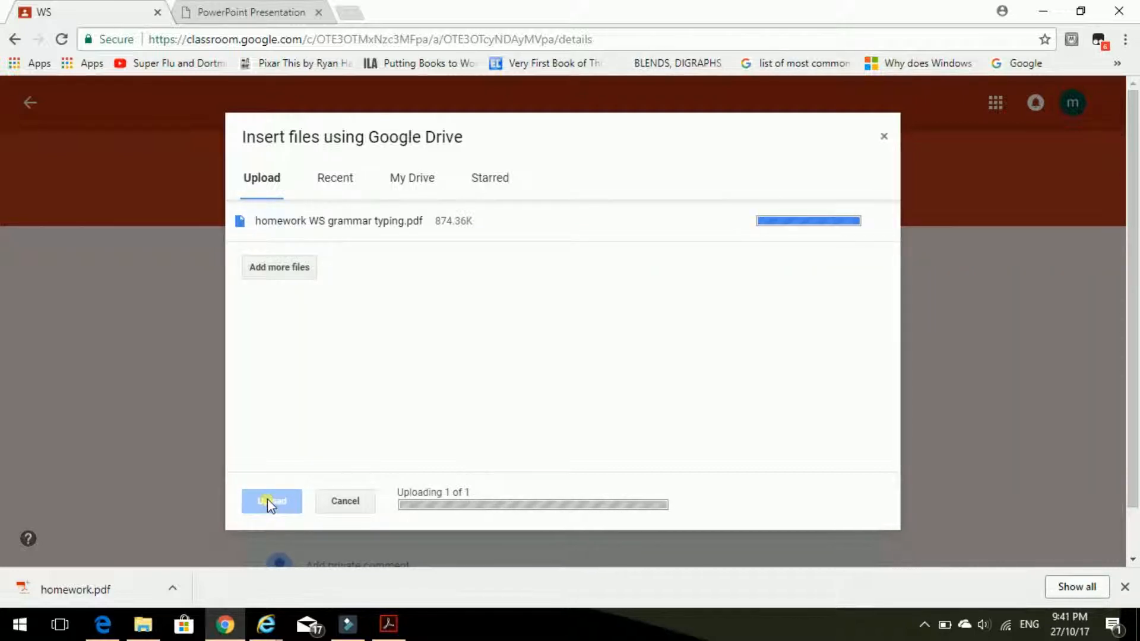
pyautogui.click(272, 501)
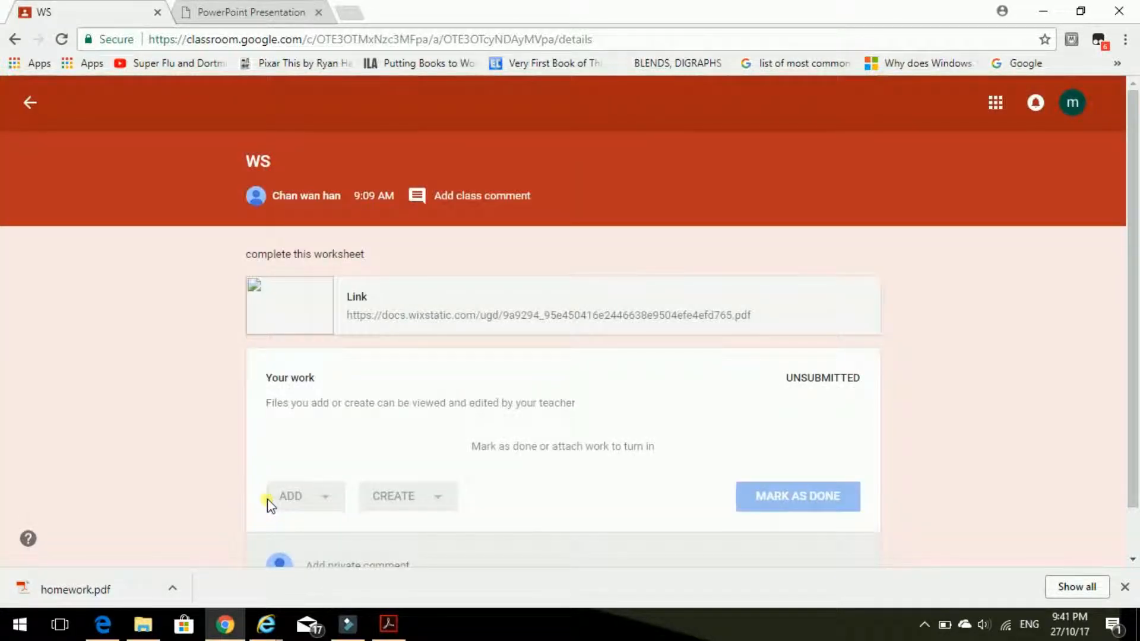
# Turn in the WS assignment with the homework WS grammar typing PDF, confirming the submission.
pyautogui.click(291, 496)
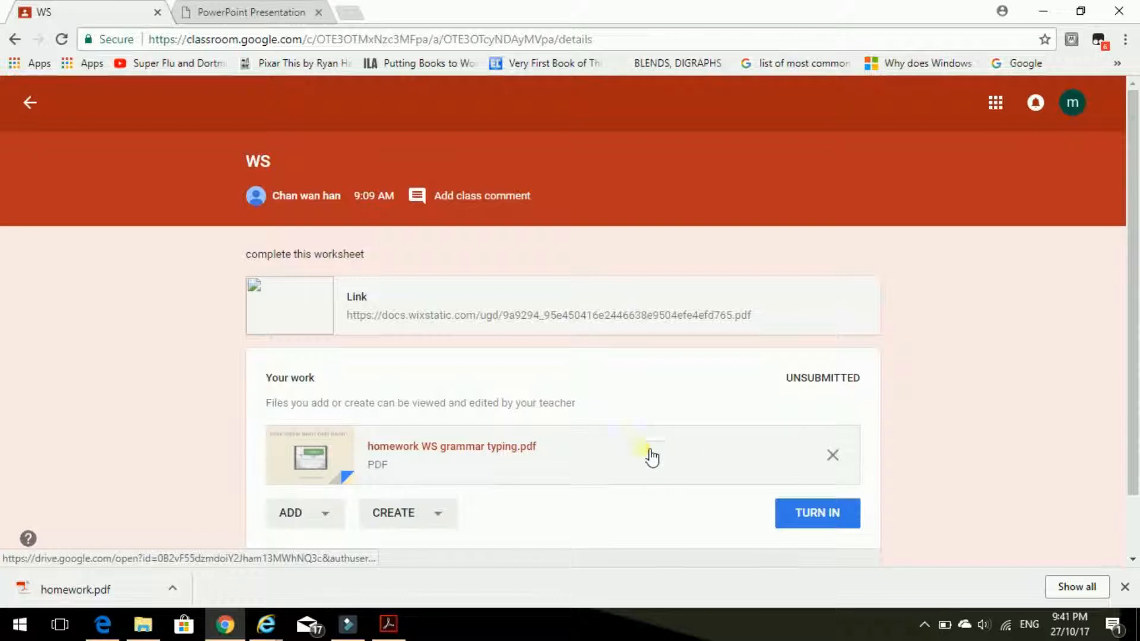
pyautogui.moveTo(816, 513)
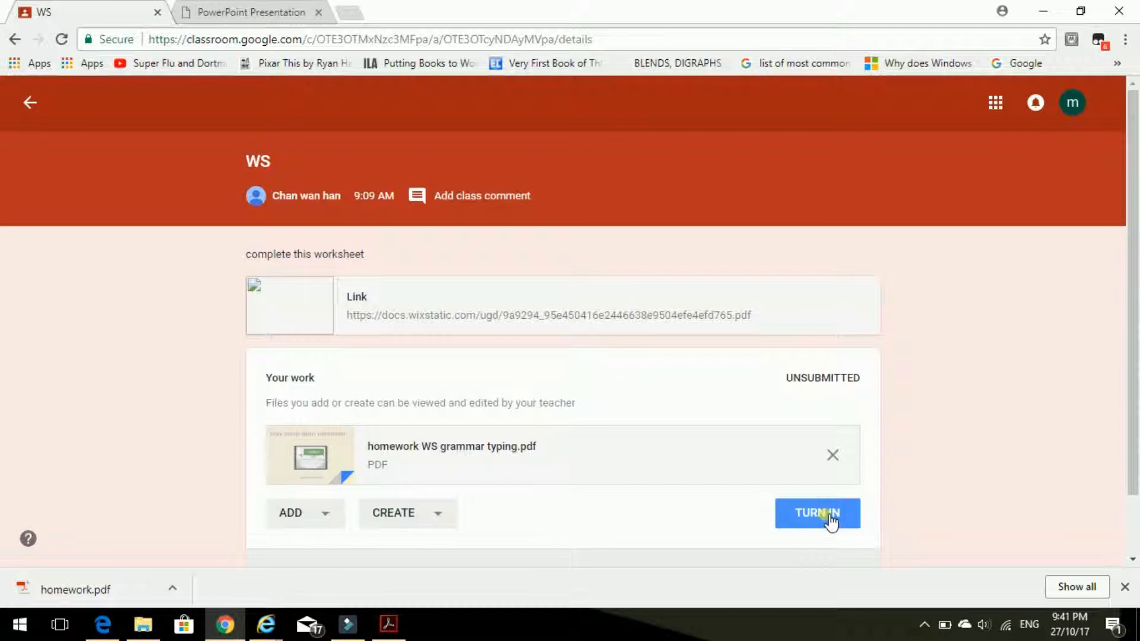
pyautogui.click(817, 512)
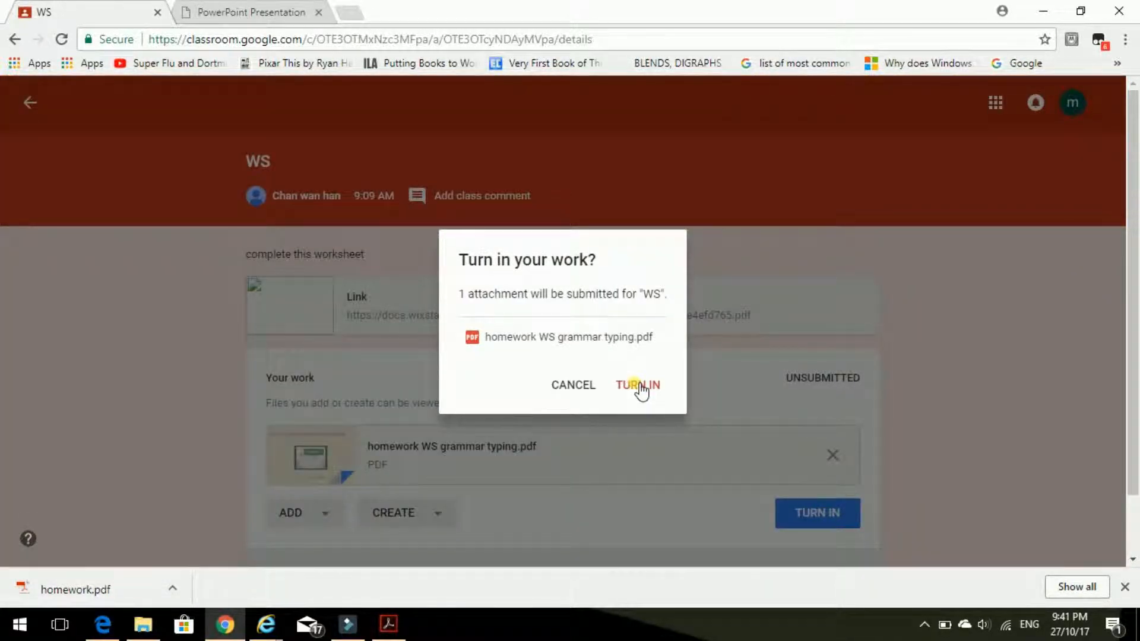
pyautogui.click(637, 385)
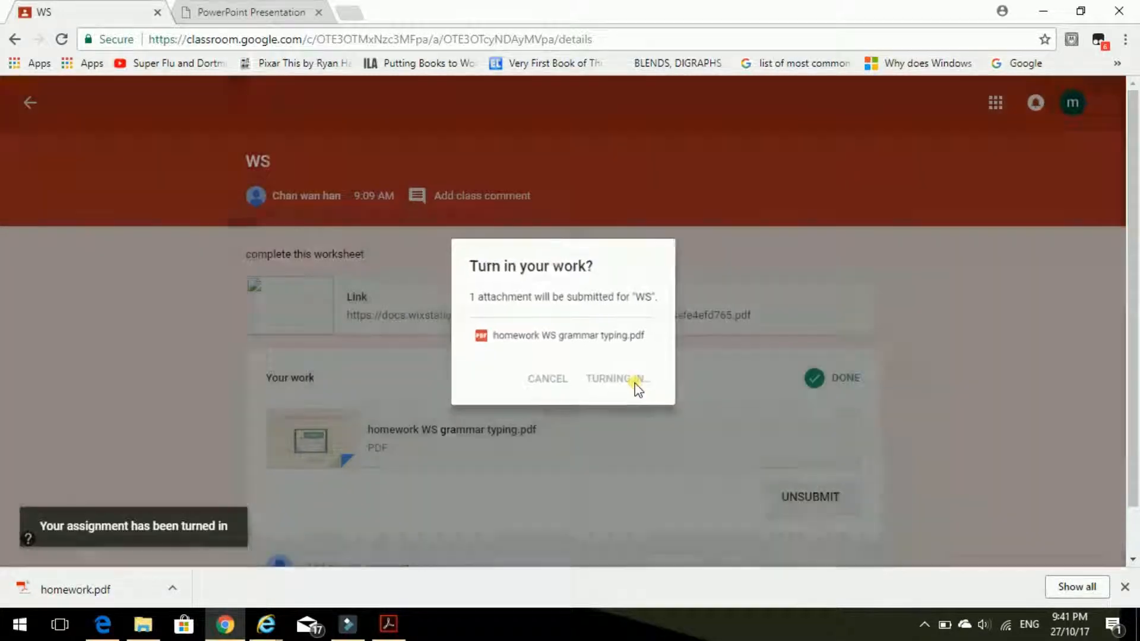
pyautogui.click(616, 379)
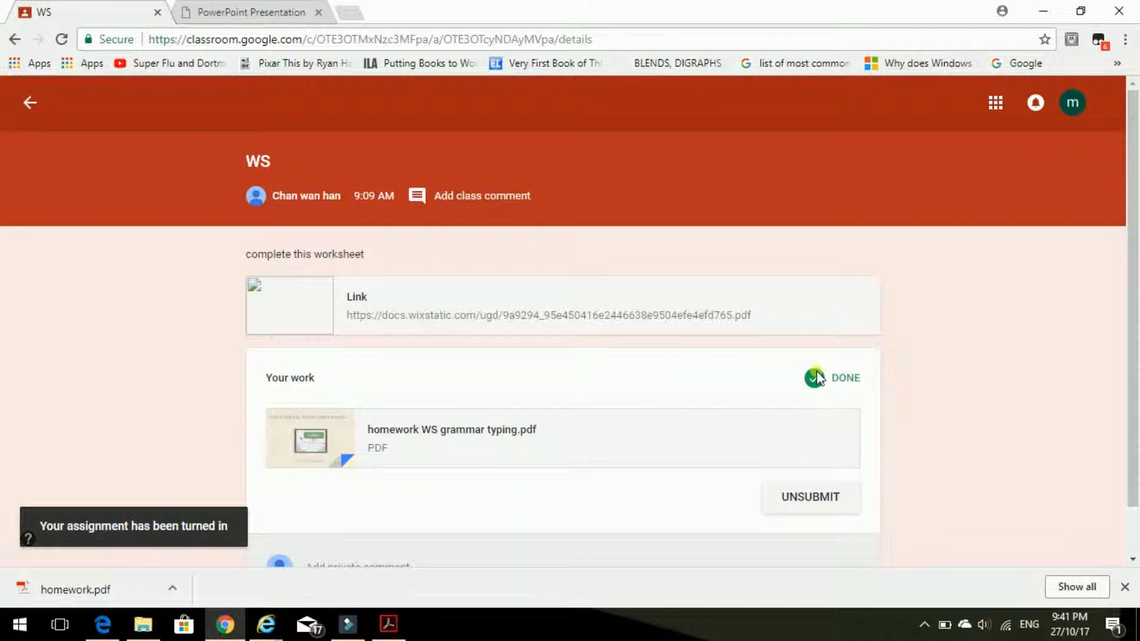
pyautogui.moveTo(916, 389)
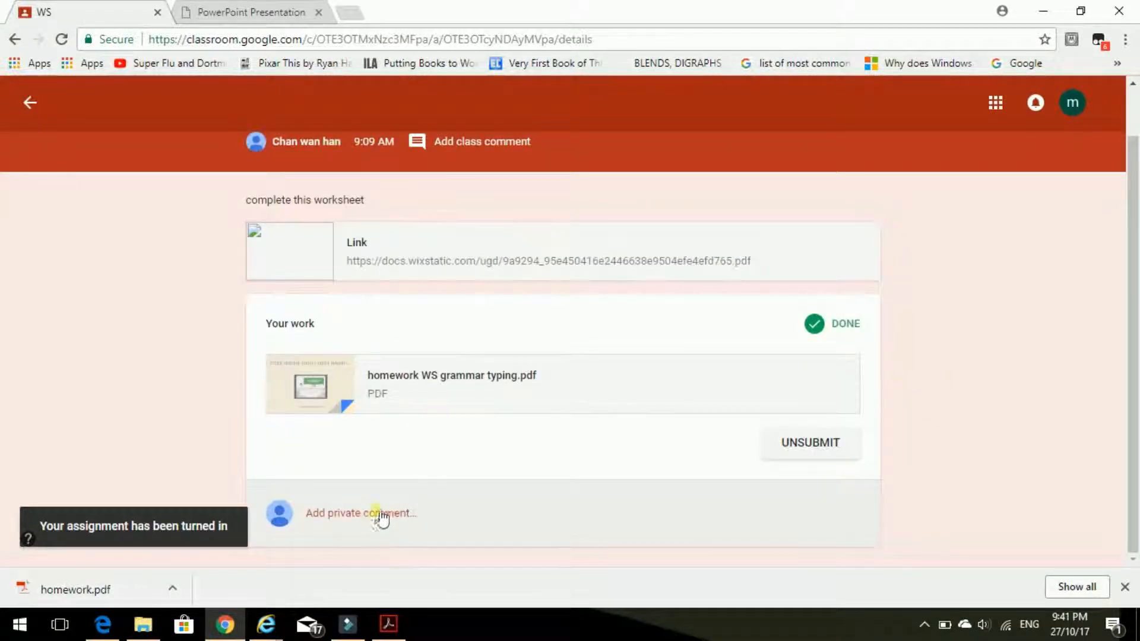
# Post the private comment 'This homework was quite easy.' and minimise the browser.
pyautogui.click(360, 512)
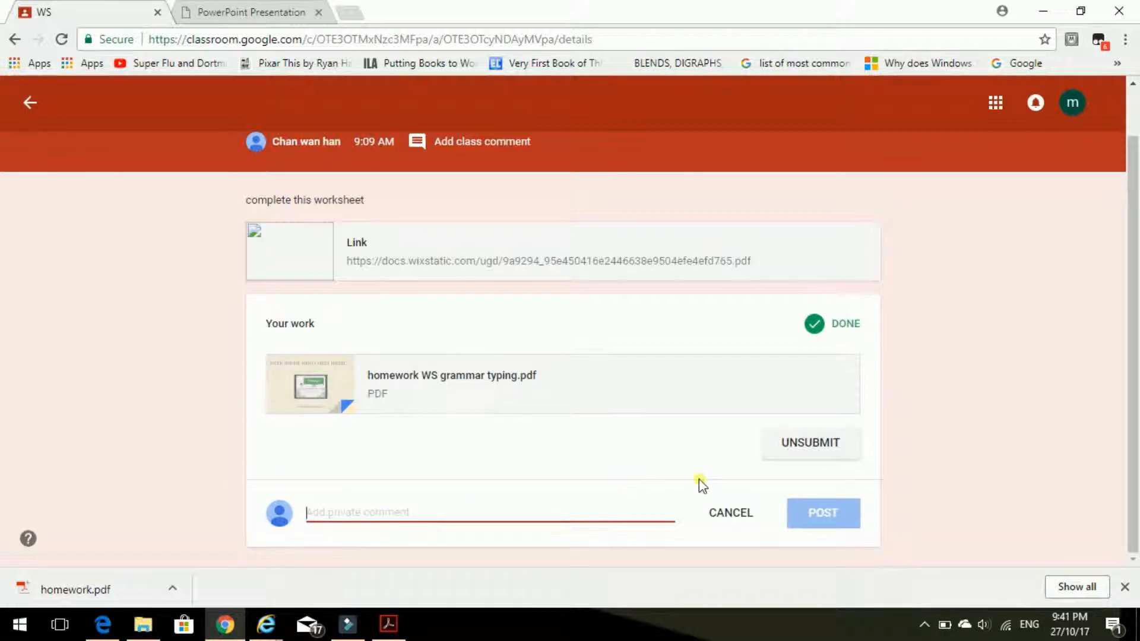
pyautogui.write('This hom')
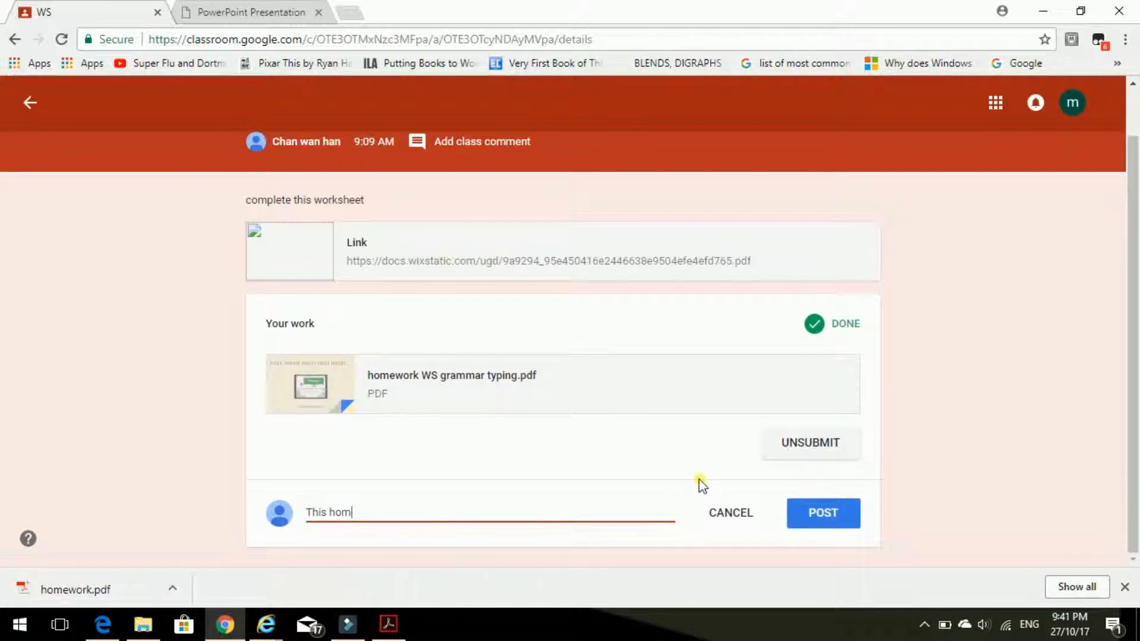
pyautogui.write('ework was')
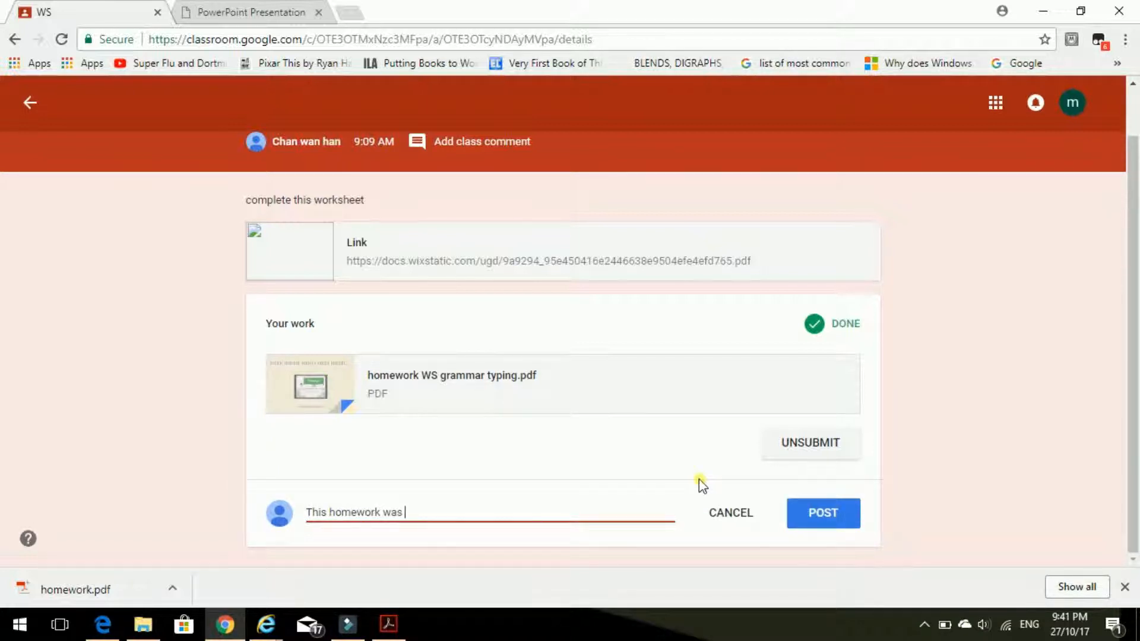
pyautogui.write('quite easy')
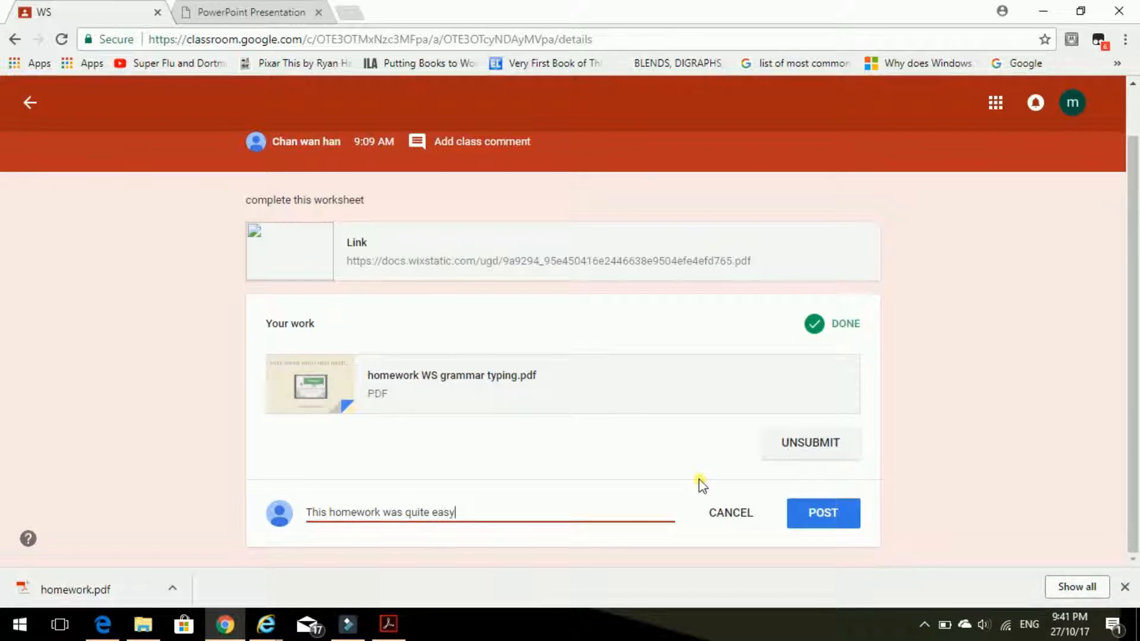
pyautogui.write('.')
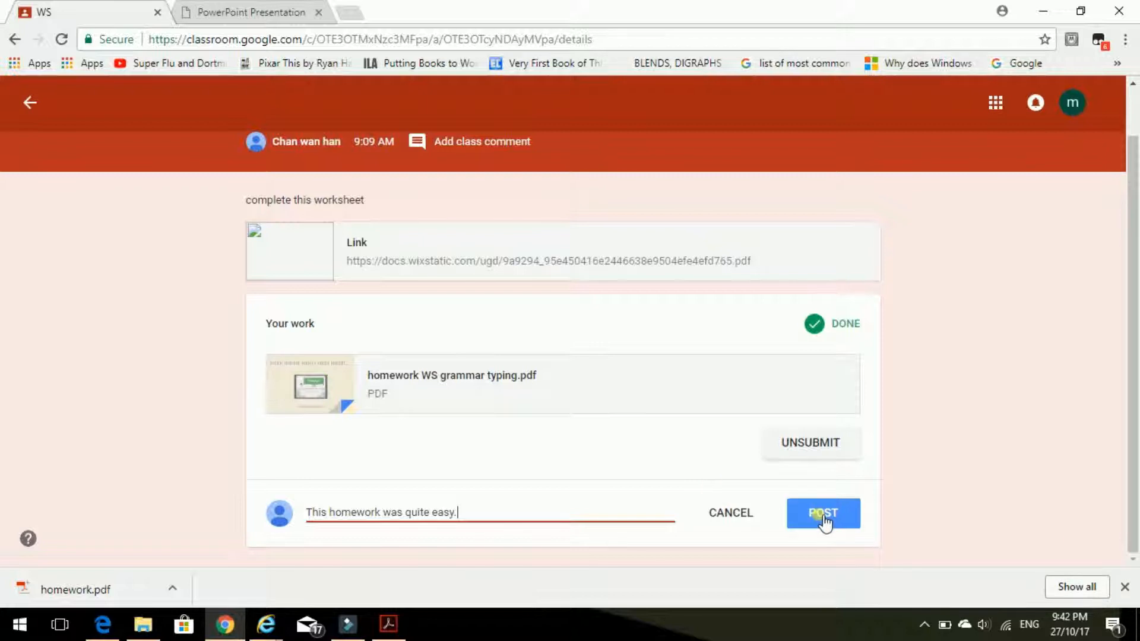
pyautogui.click(822, 512)
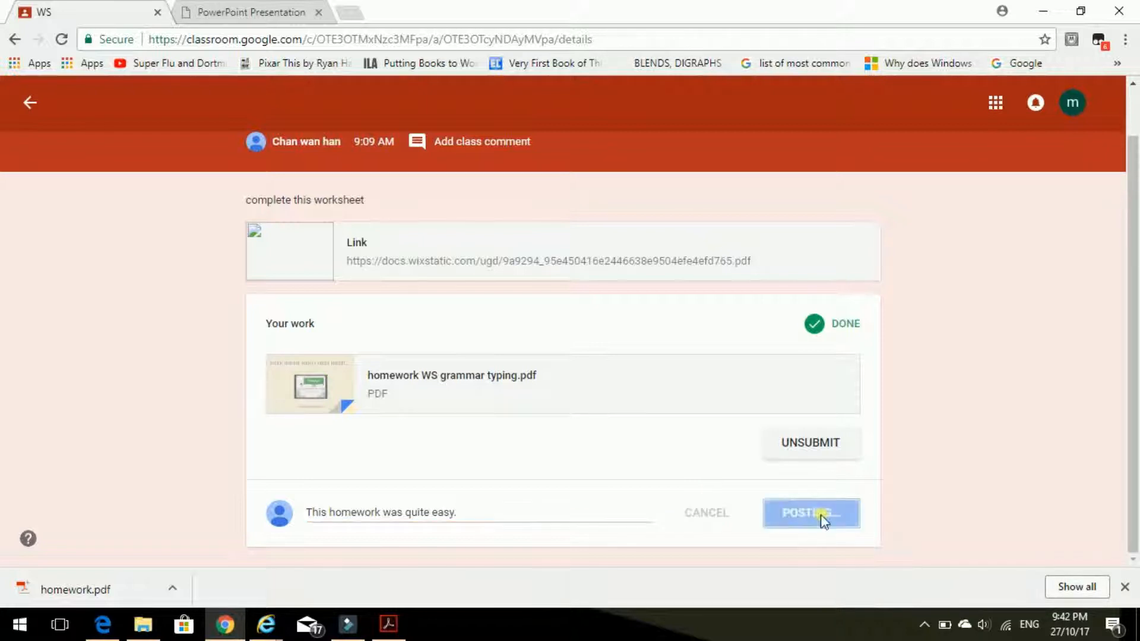
pyautogui.click(810, 513)
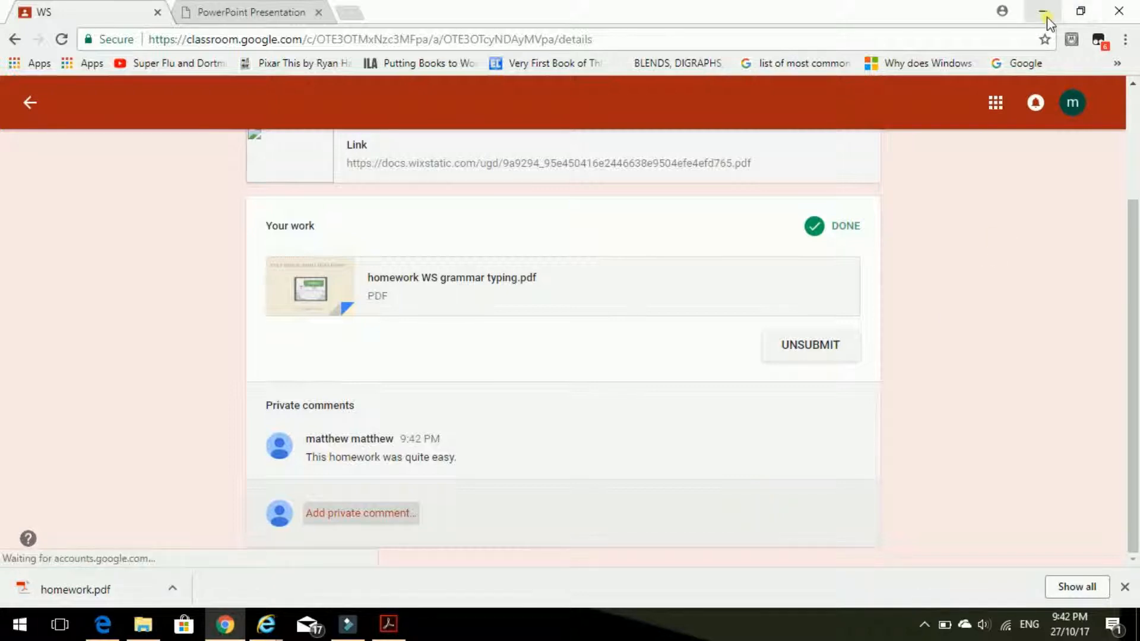
pyautogui.click(1043, 12)
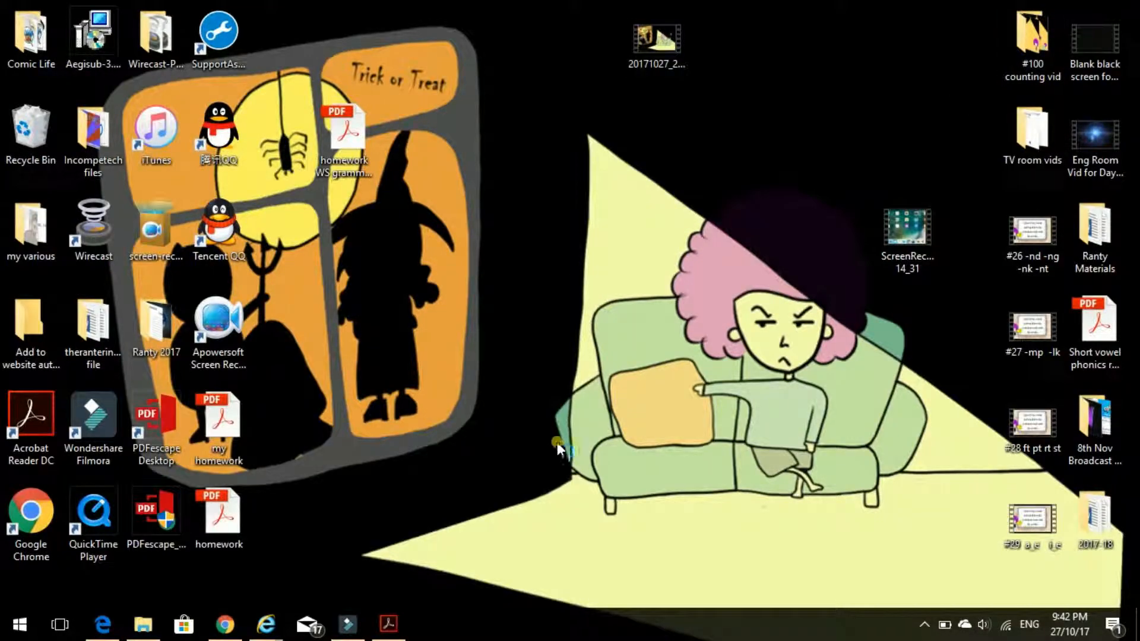